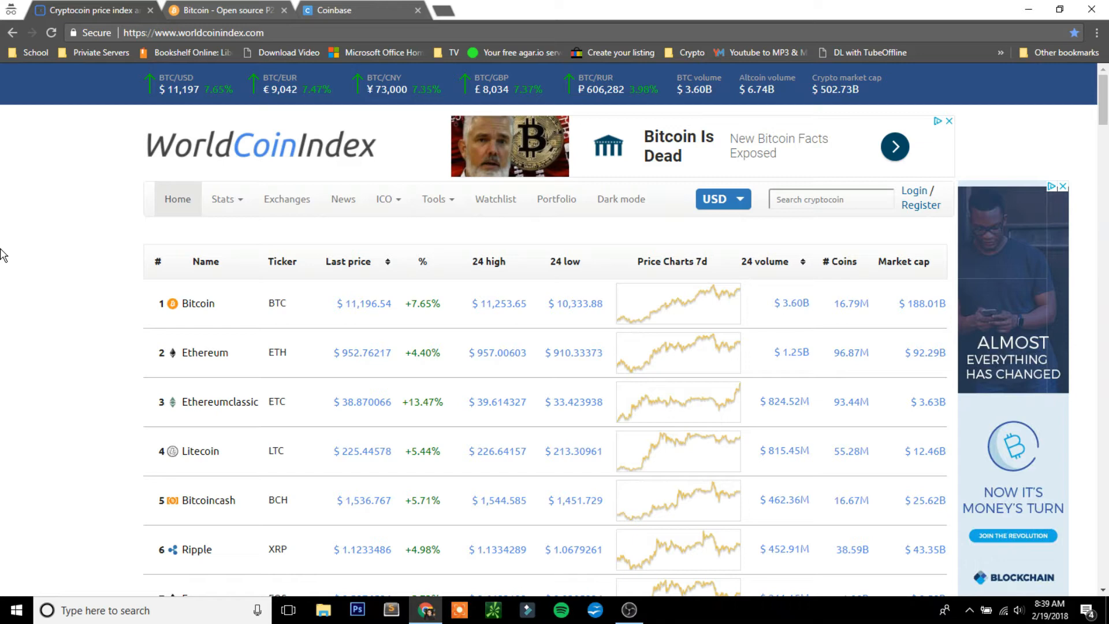
mouse_move(28, 266)
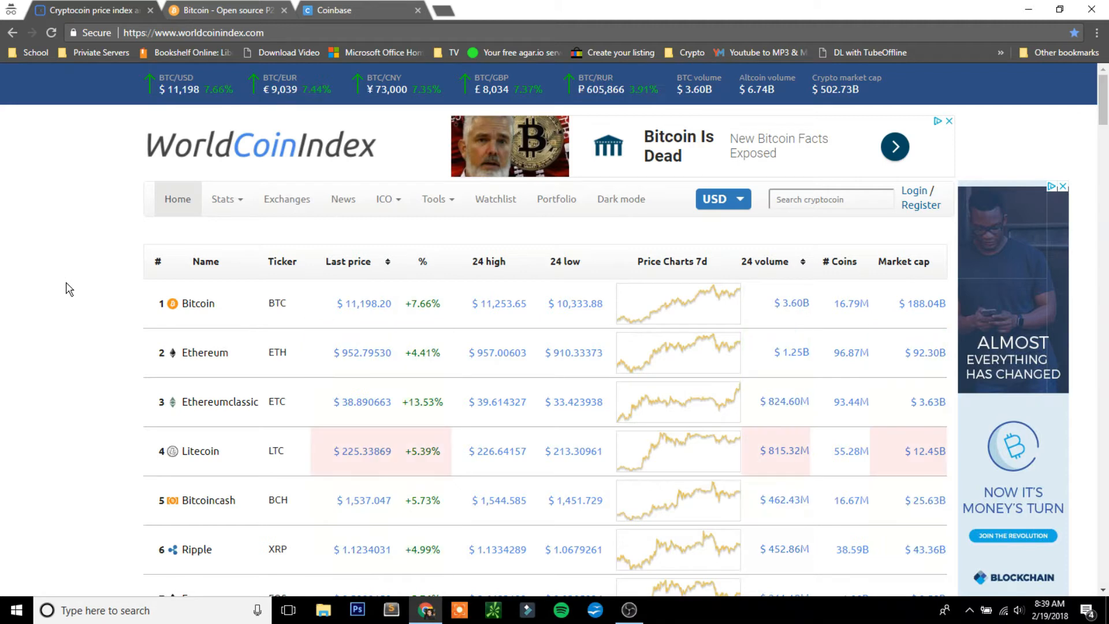
mouse_move(383, 228)
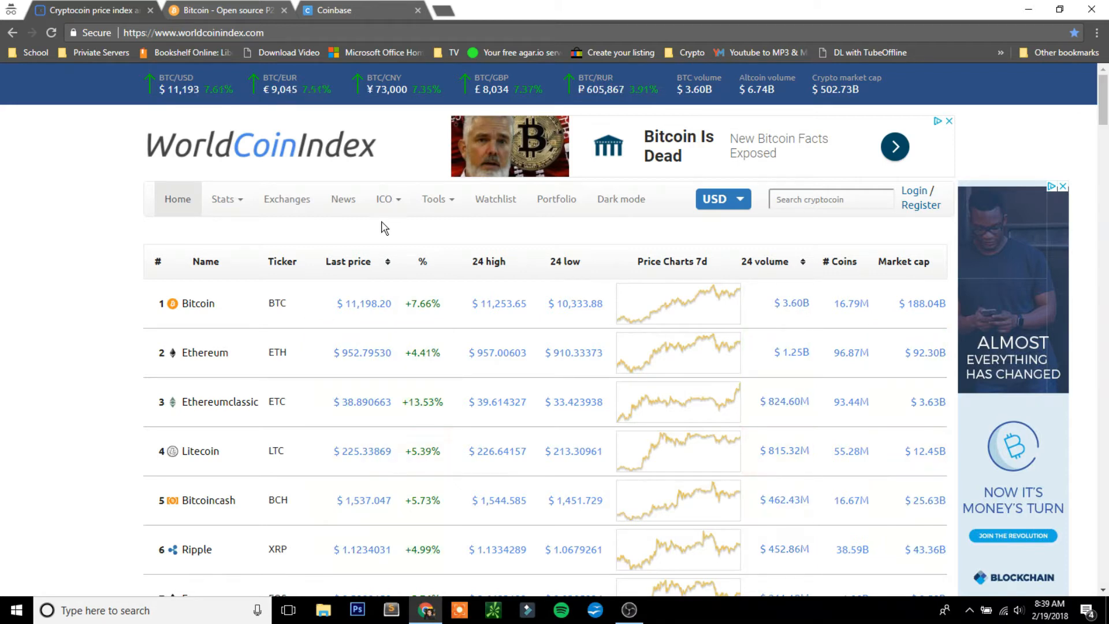
Return to the bitcoin.org introduction page and scroll down toward the Get started button
left_click(219, 11)
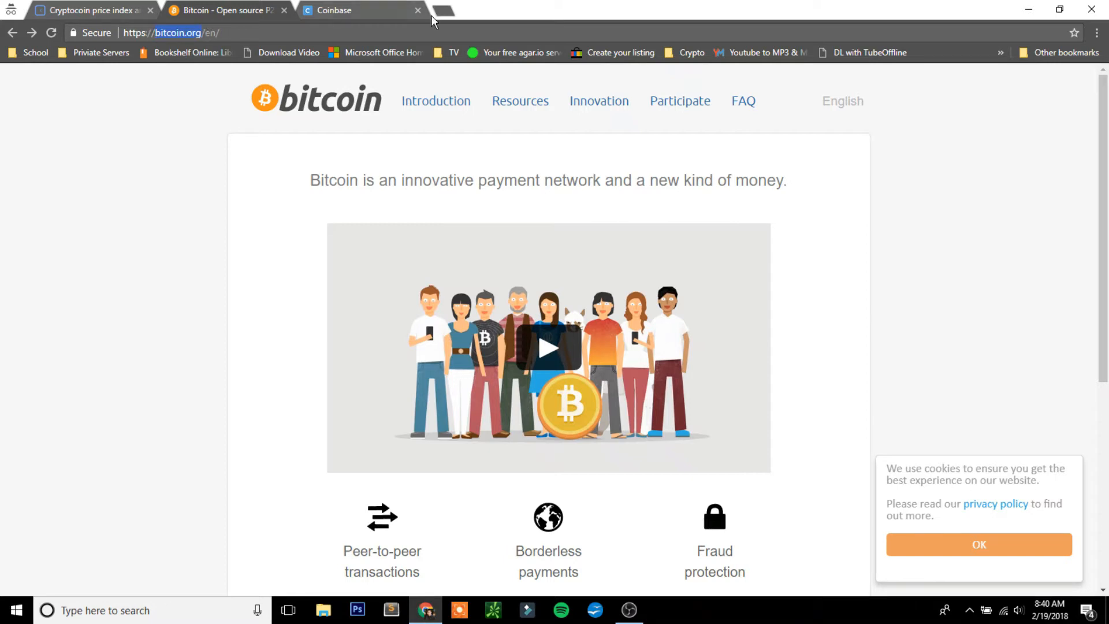
type("bitcoingod.org")
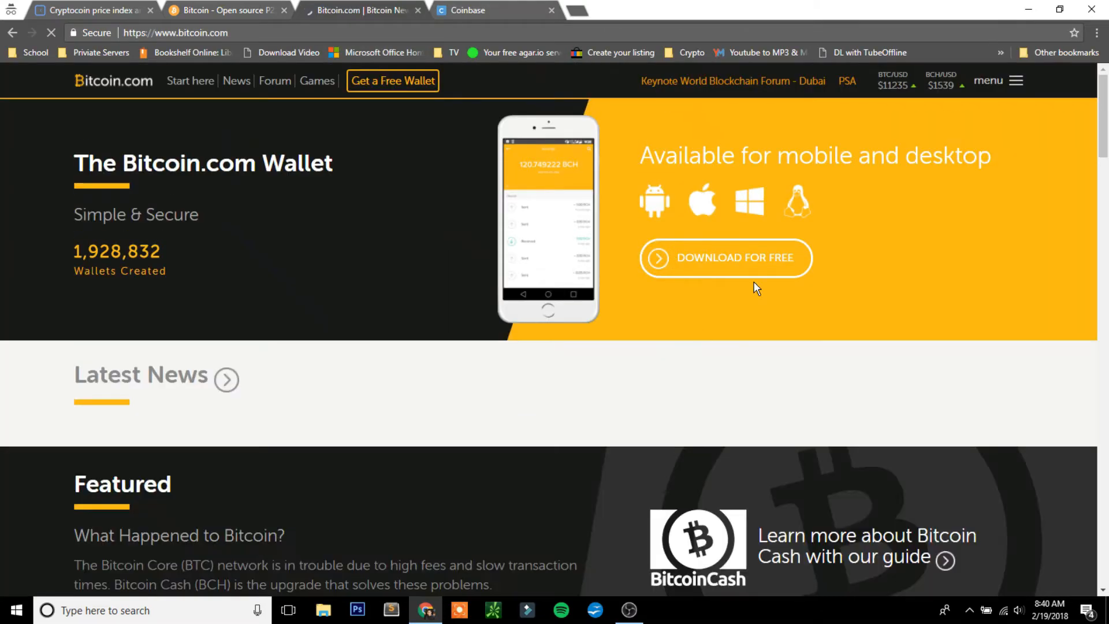
scroll("down", 3)
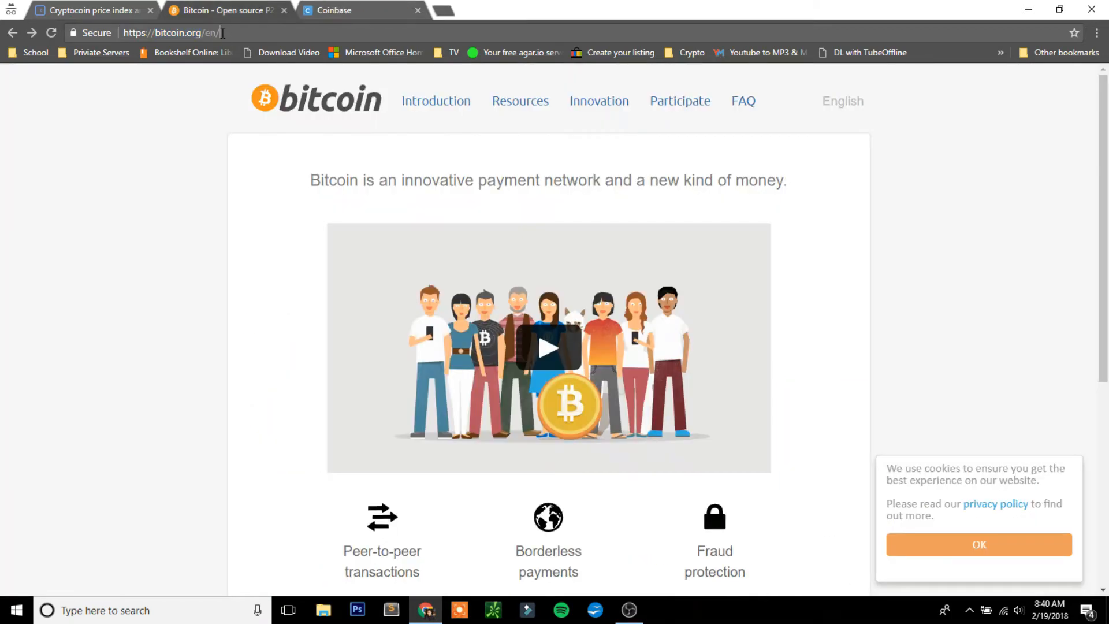
scroll("down", 3)
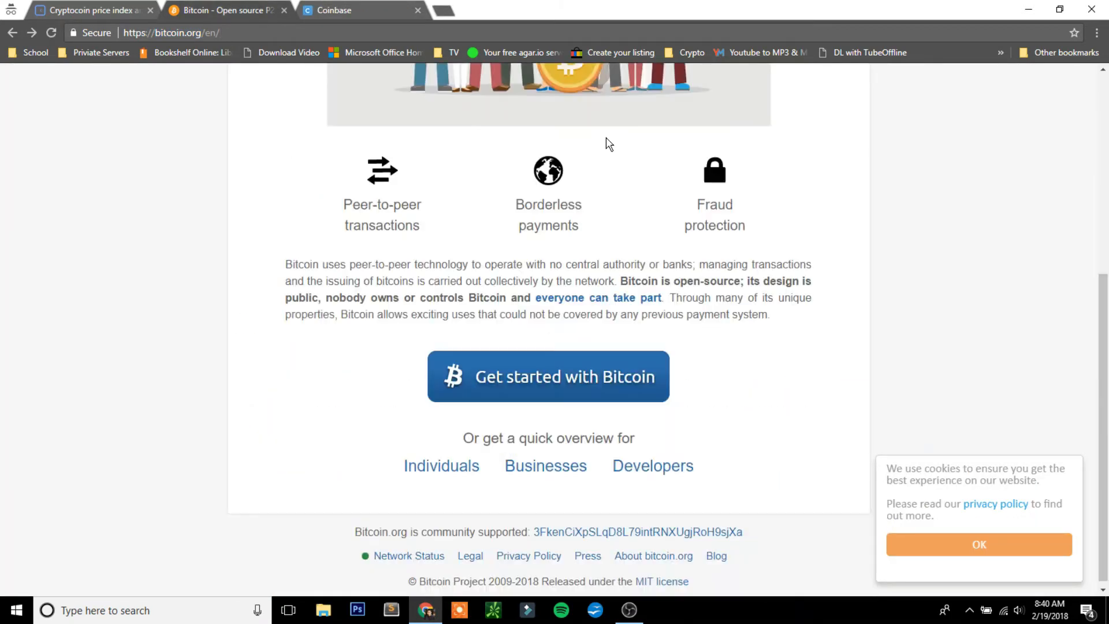
Go from 'Get started with Bitcoin' to the 'Choose your Bitcoin wallet' desktop wallet list
left_click(547, 376)
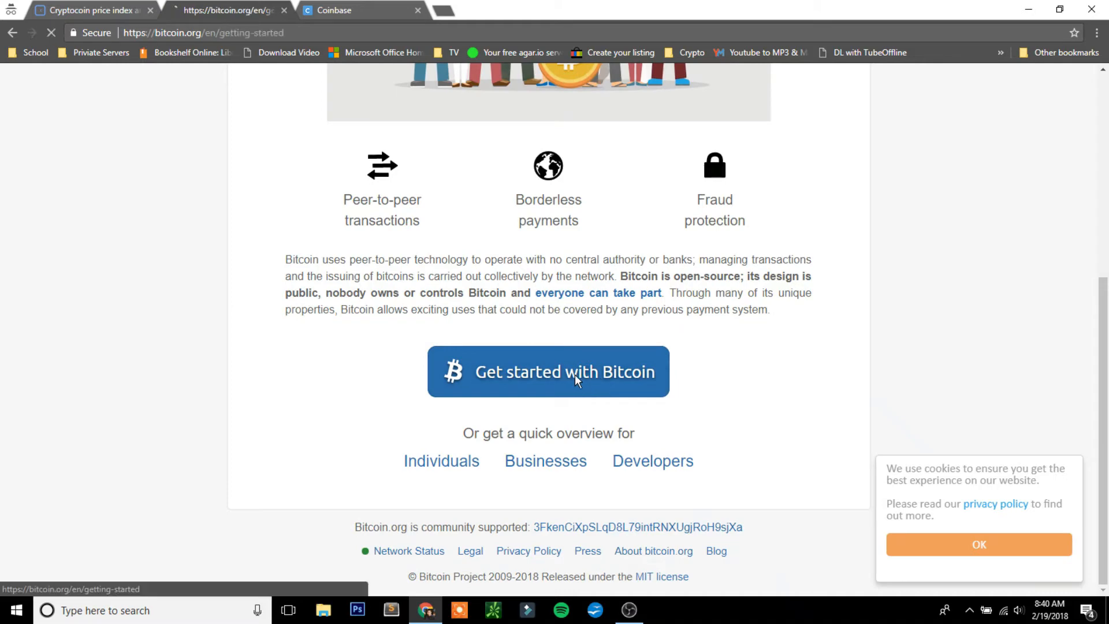
left_click(548, 371)
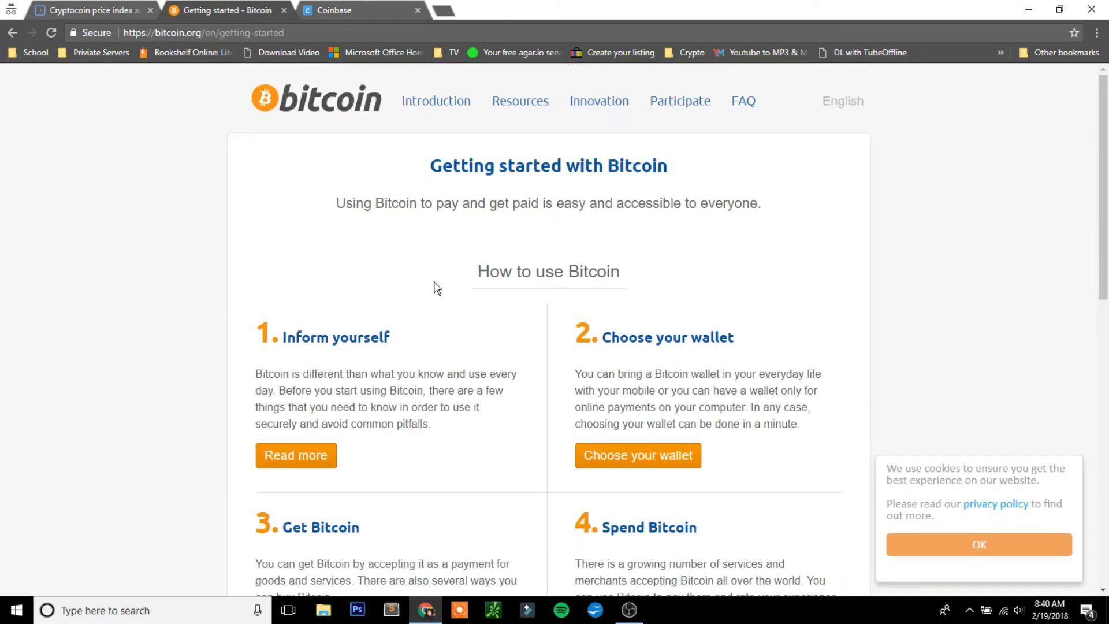
scroll("down", 3)
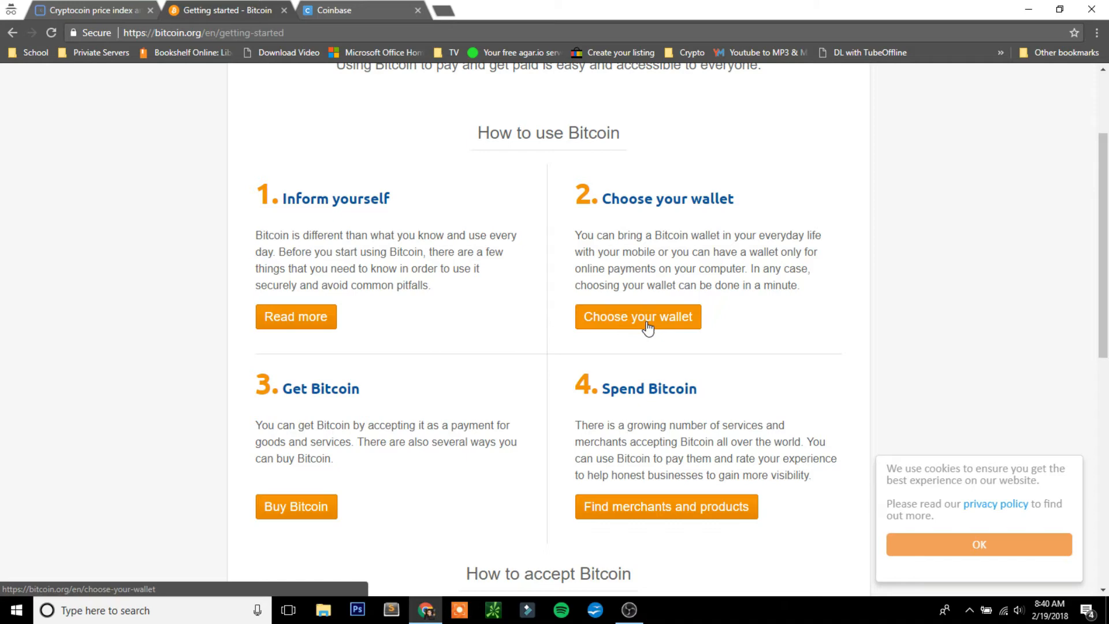
left_click(638, 317)
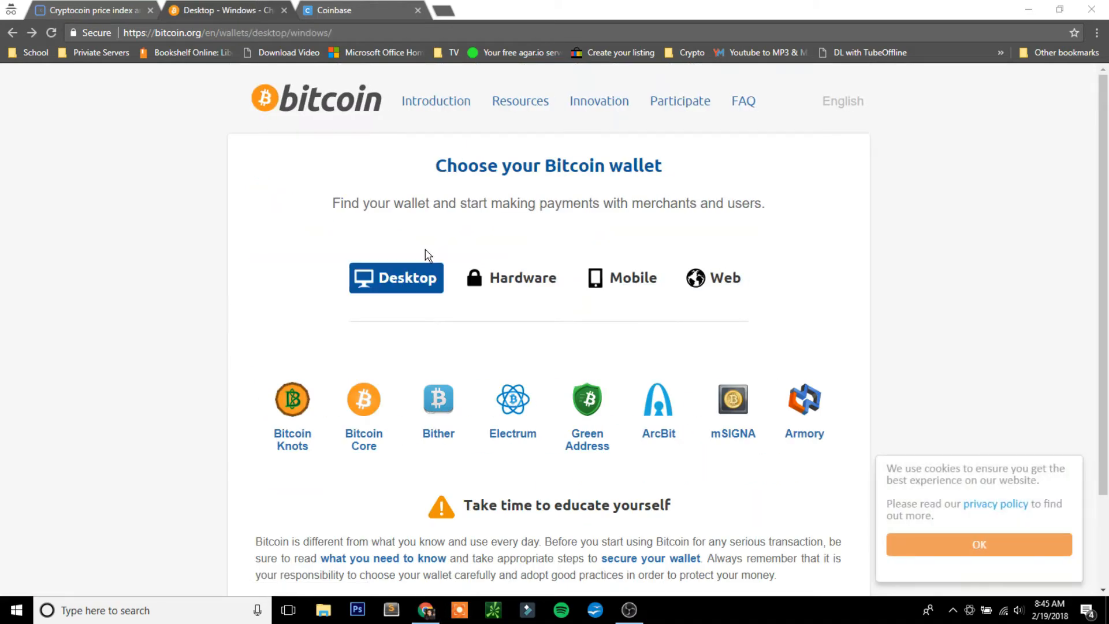
mouse_move(557, 605)
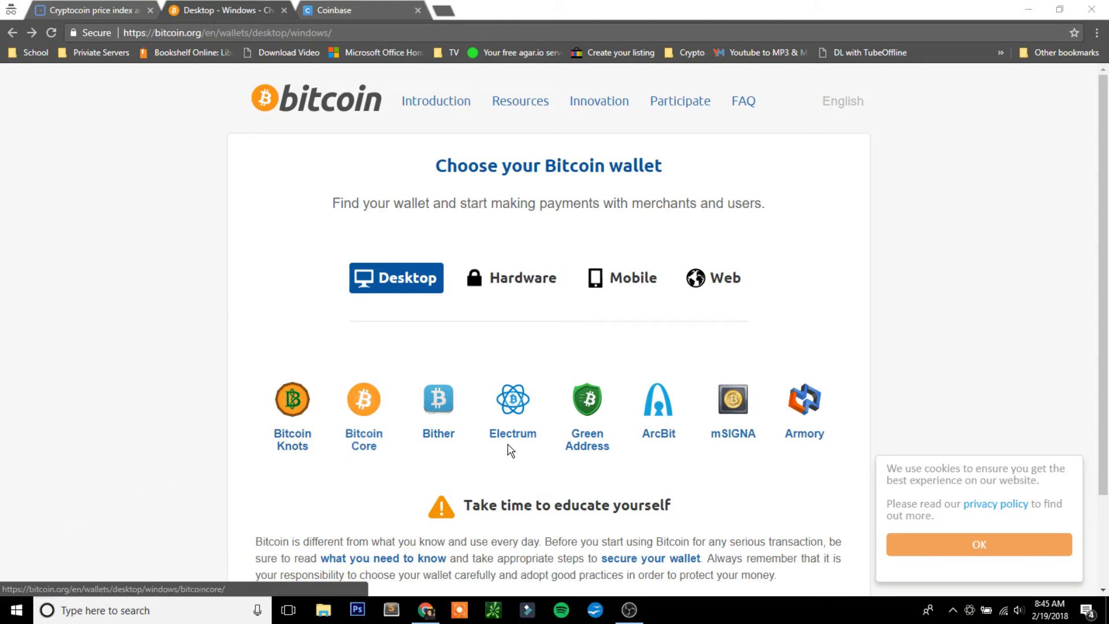
mouse_move(336, 382)
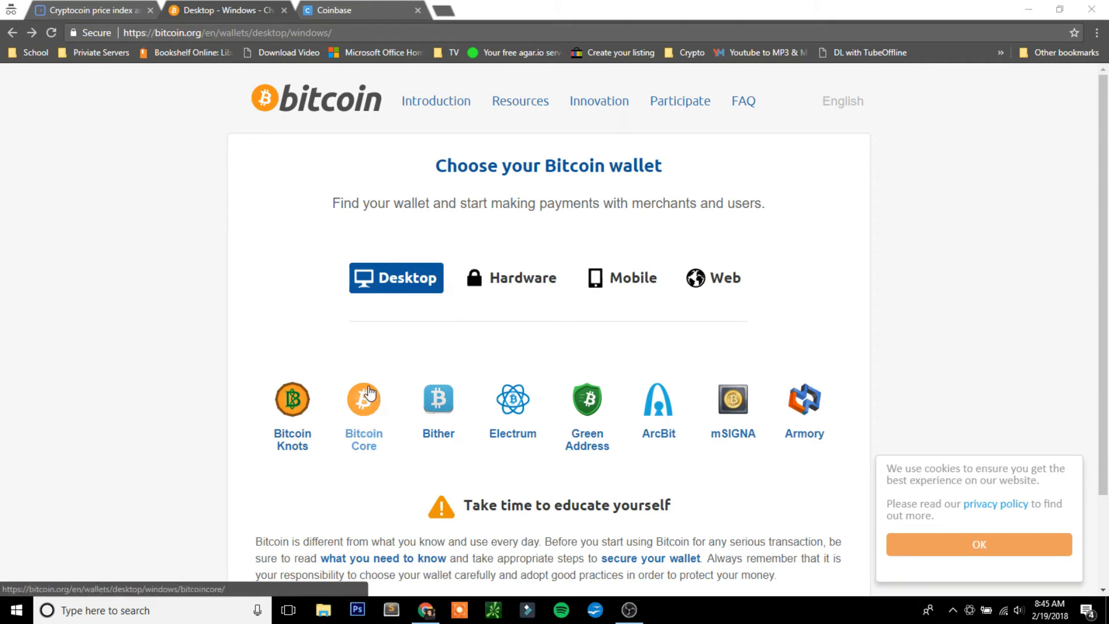
mouse_move(354, 378)
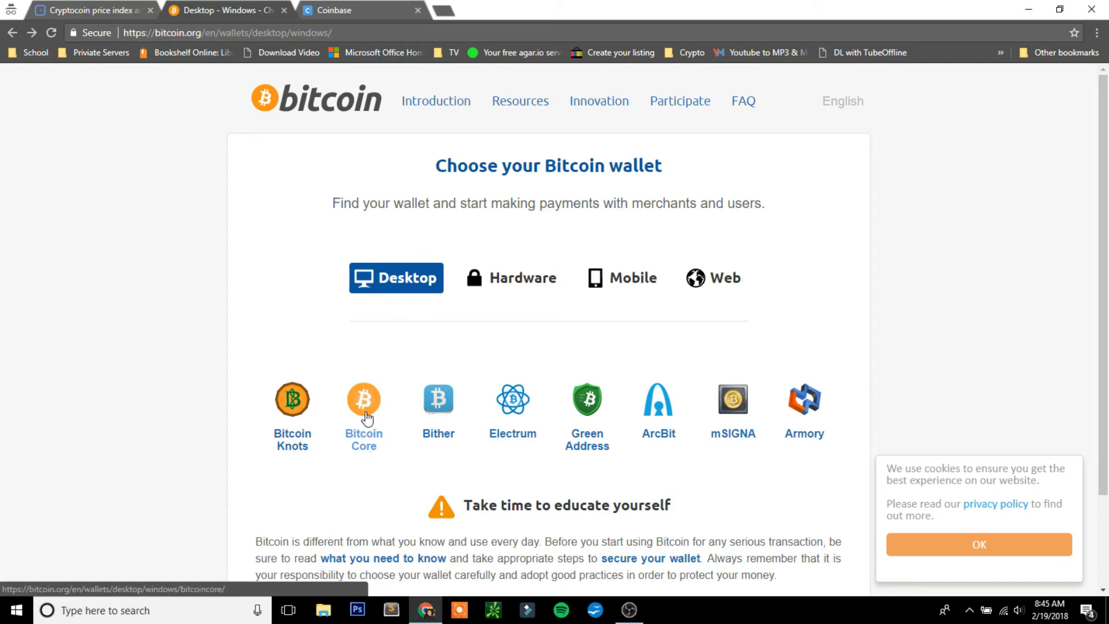
mouse_move(561, 462)
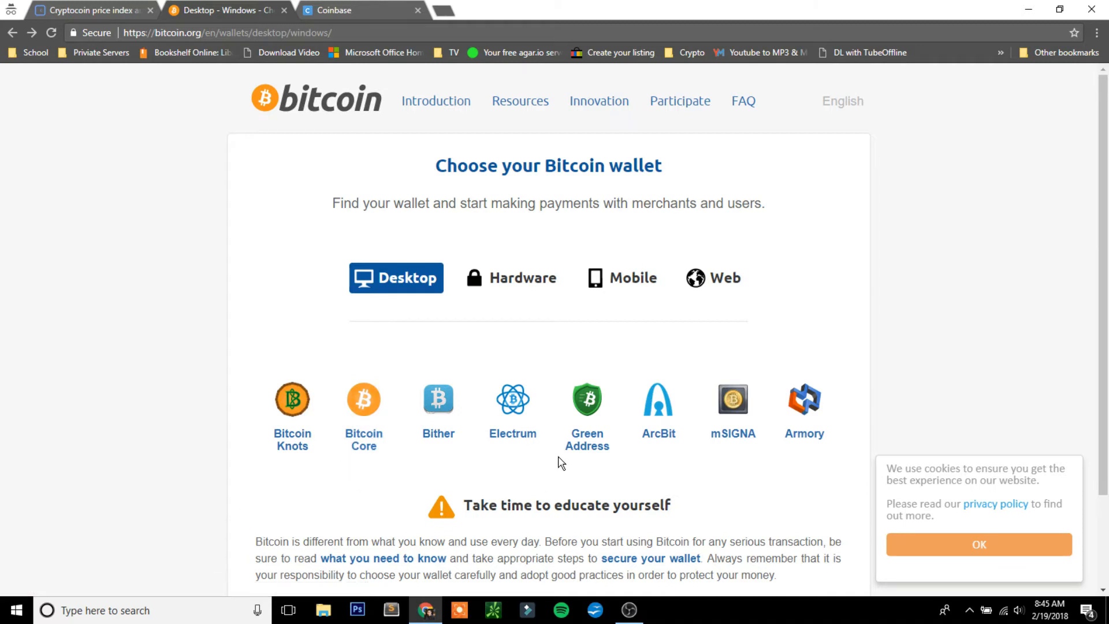
mouse_move(506, 421)
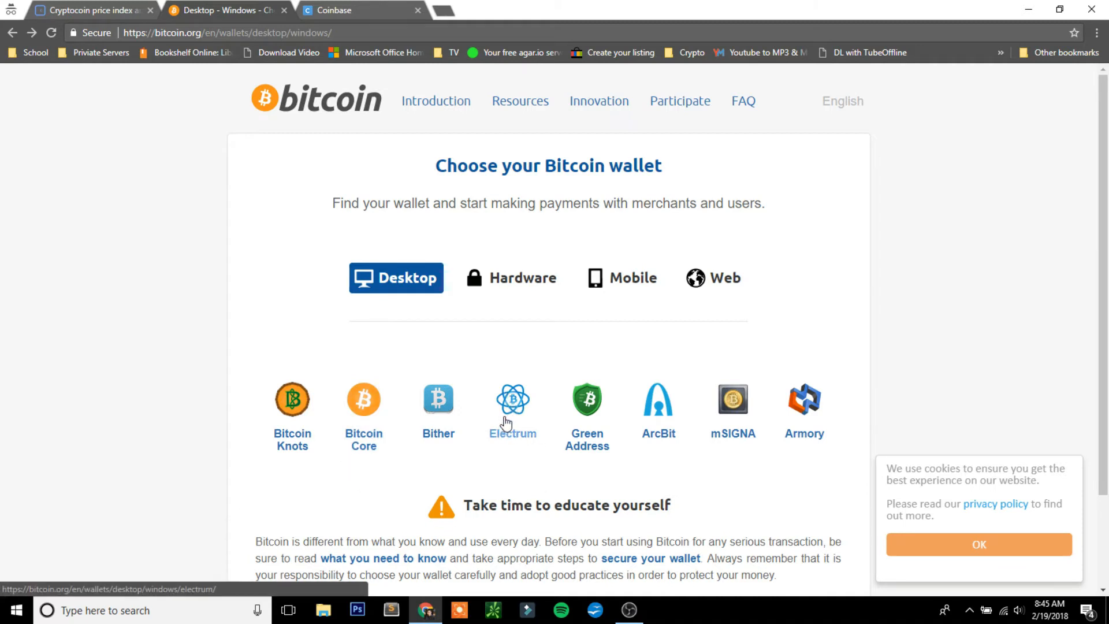
mouse_move(540, 459)
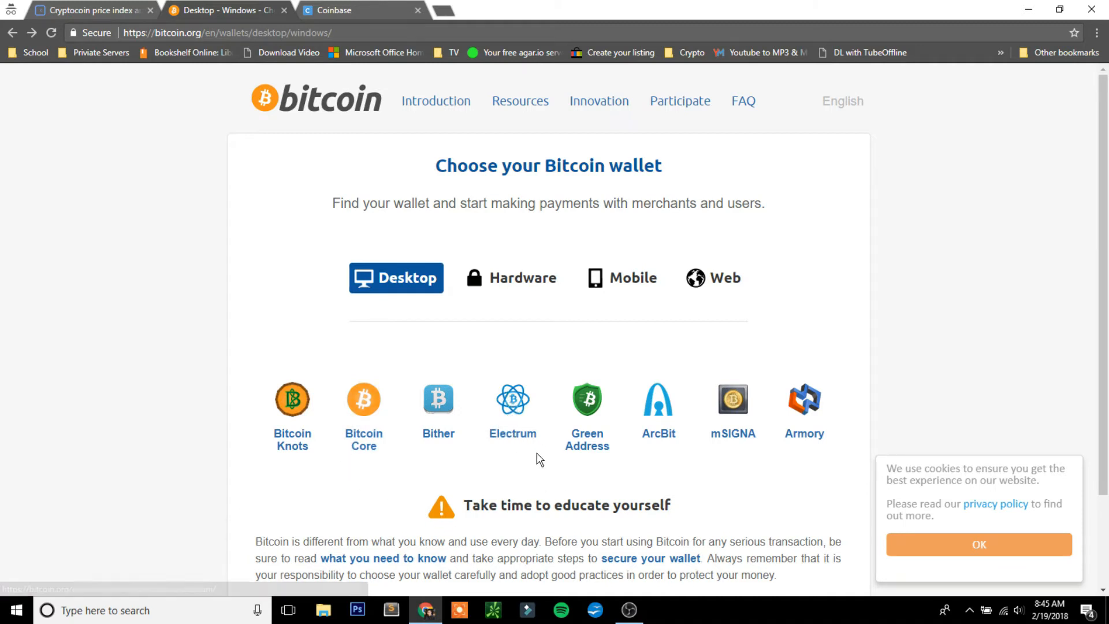
mouse_move(517, 366)
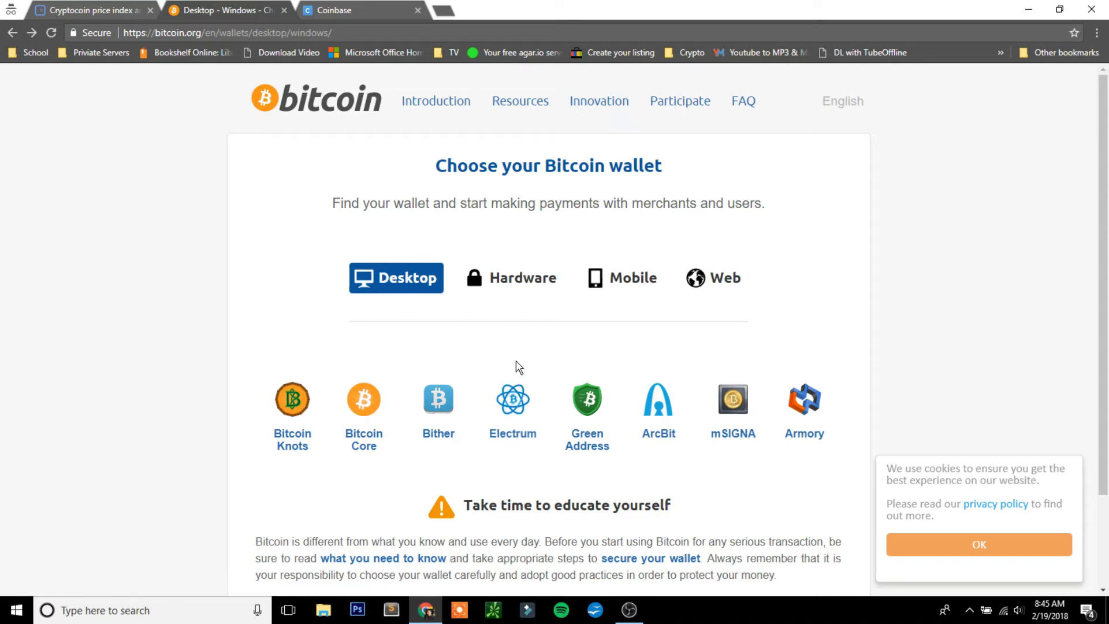
mouse_move(511, 417)
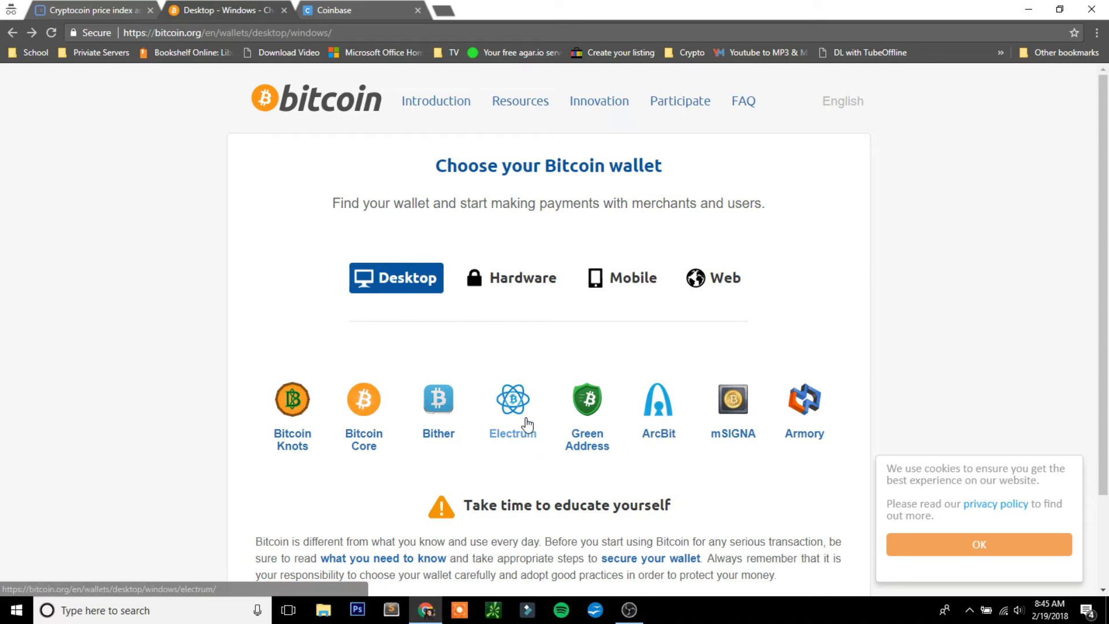
From the Electrum wallet entry, reach electrum.org's download page listing Electrum 3.0.6 installers
left_click(512, 398)
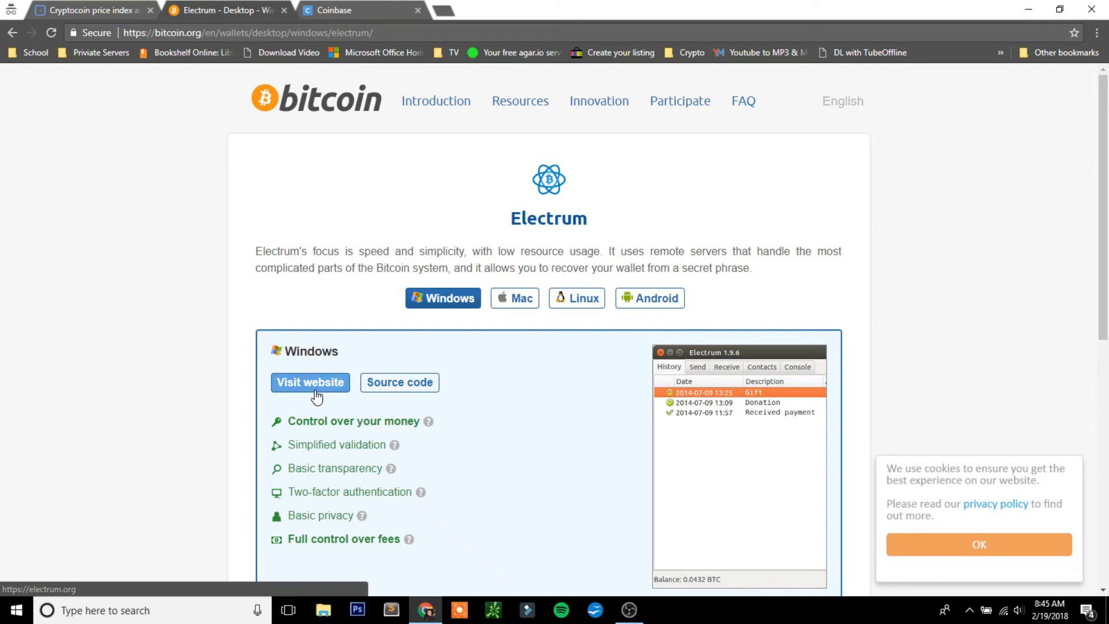
left_click(309, 382)
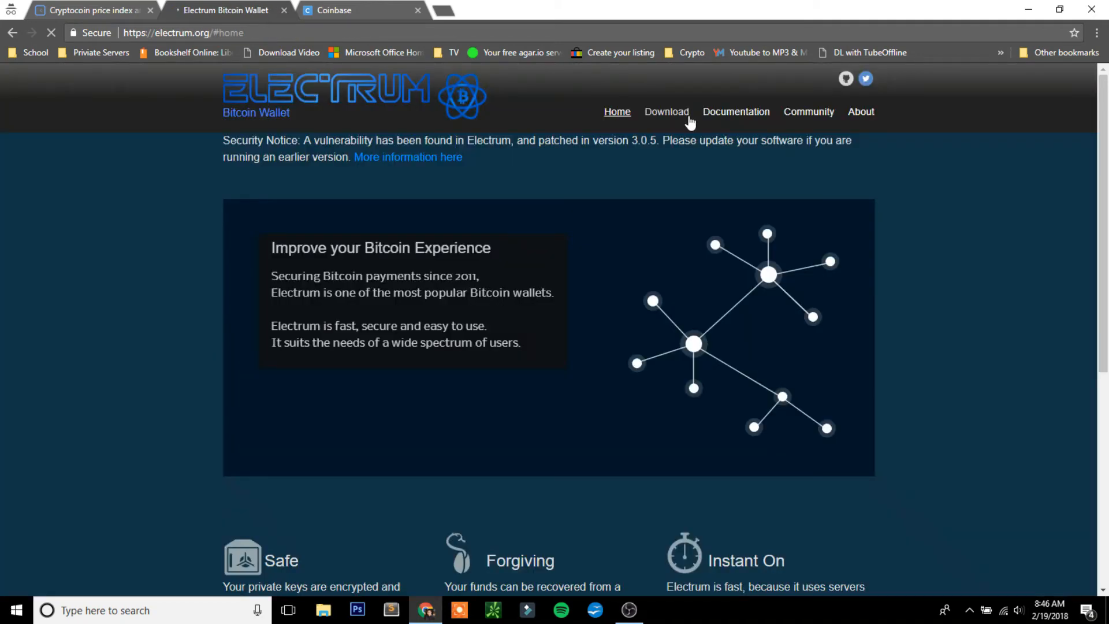
left_click(665, 112)
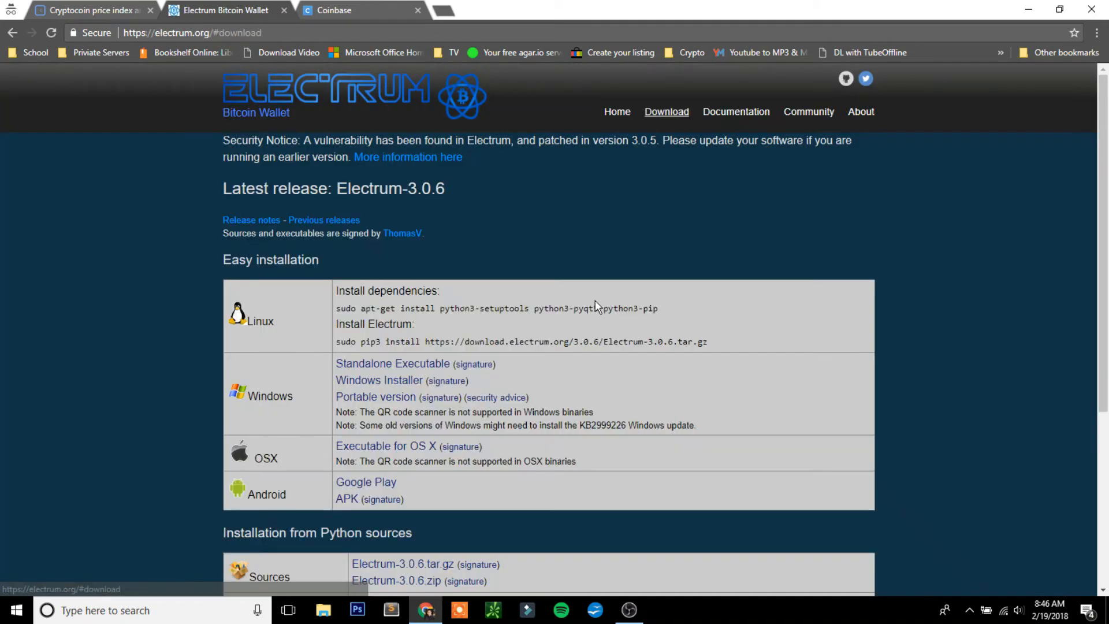
mouse_move(386, 446)
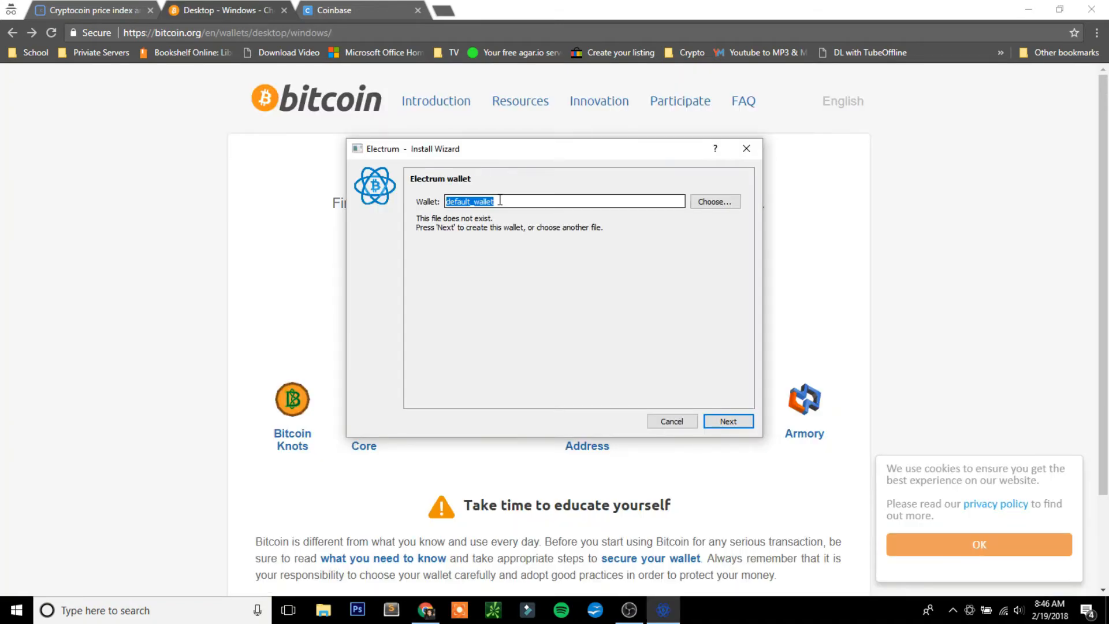
mouse_move(675, 296)
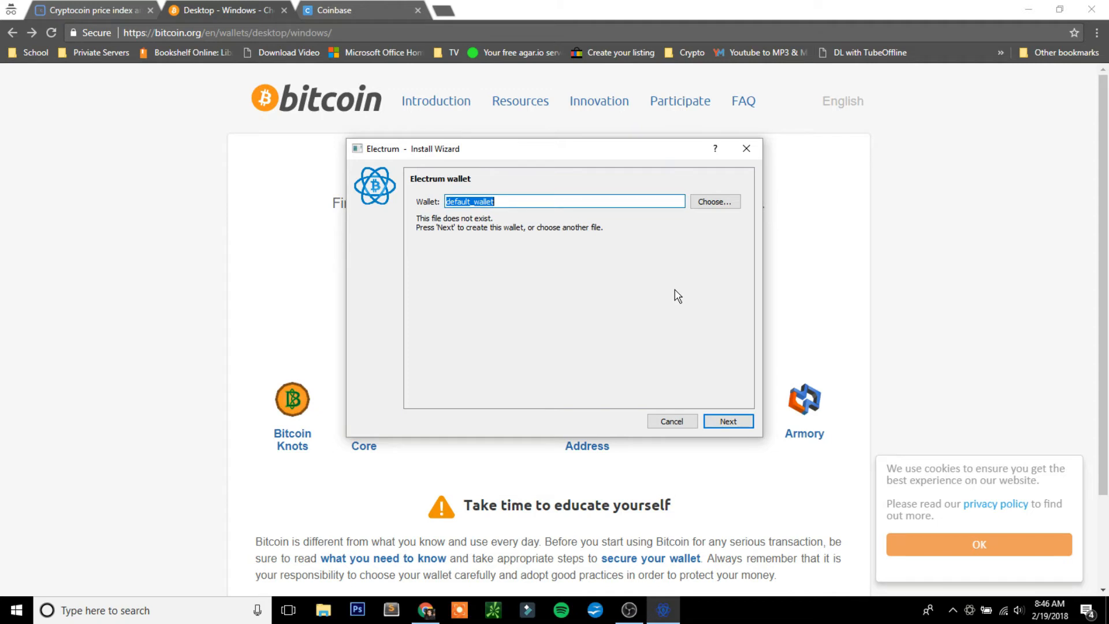
Name the wallet 'Test', keep it a Standard wallet and create a new standard-type seed
type("Test")
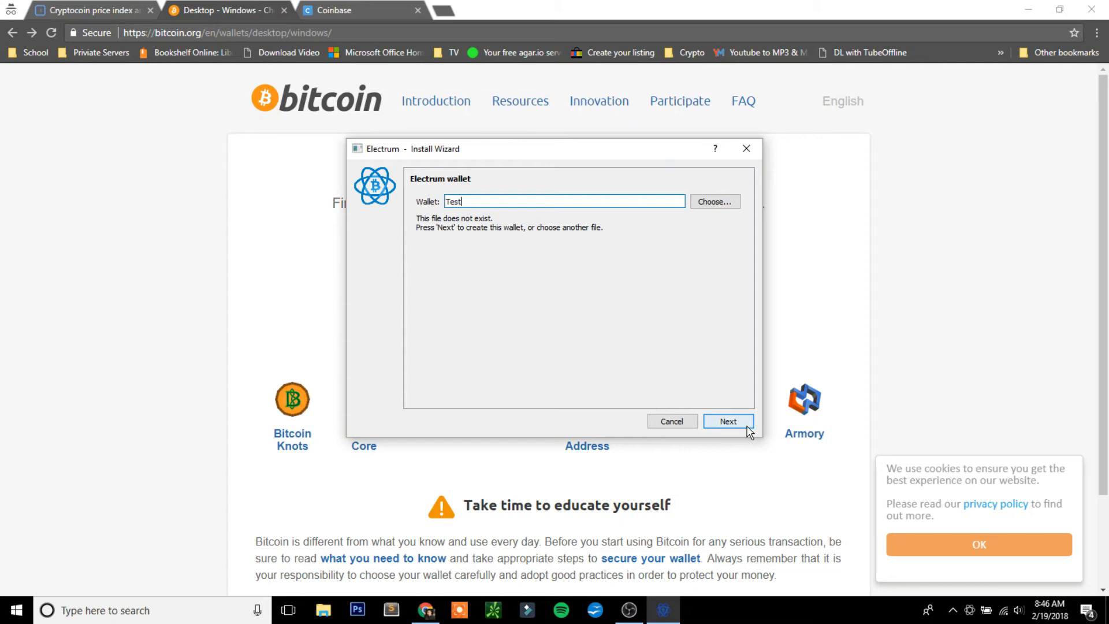
left_click(728, 421)
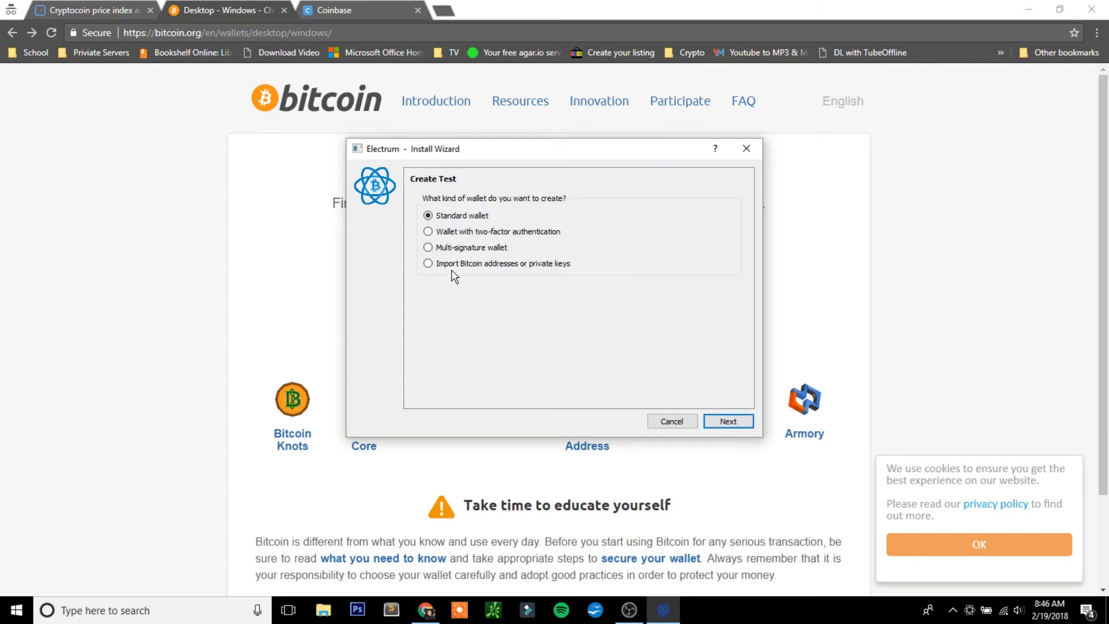
left_click(428, 215)
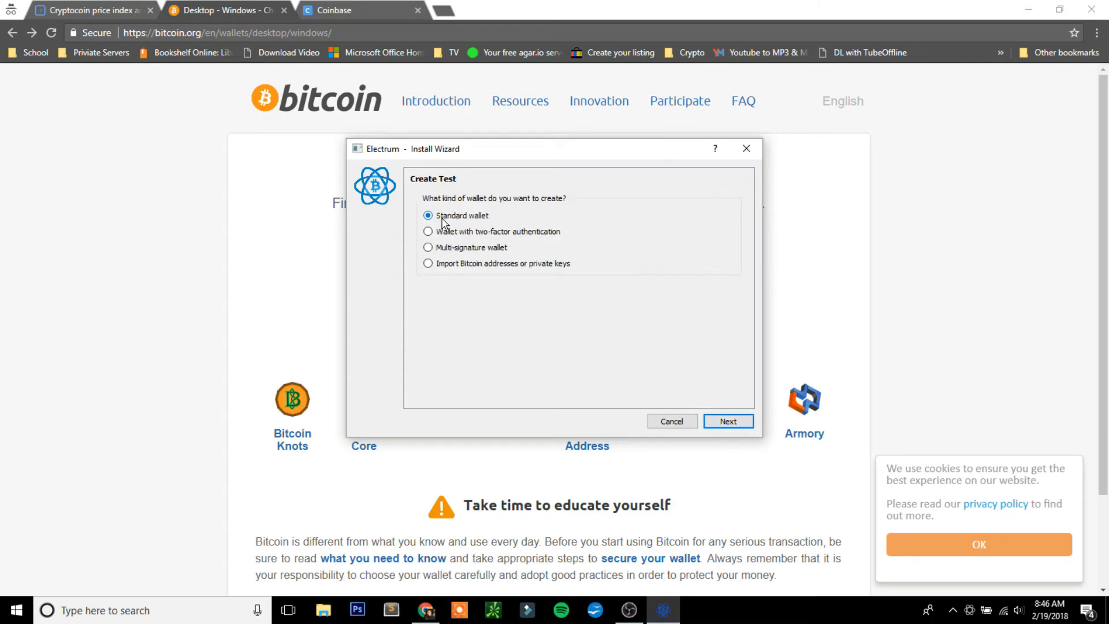
left_click(428, 231)
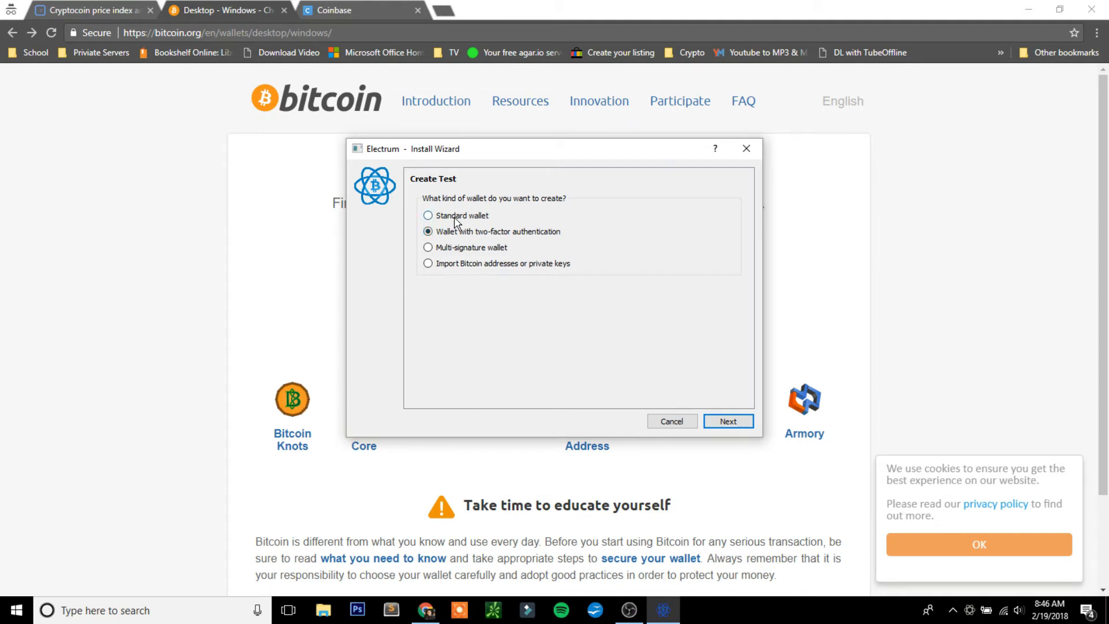
left_click(726, 420)
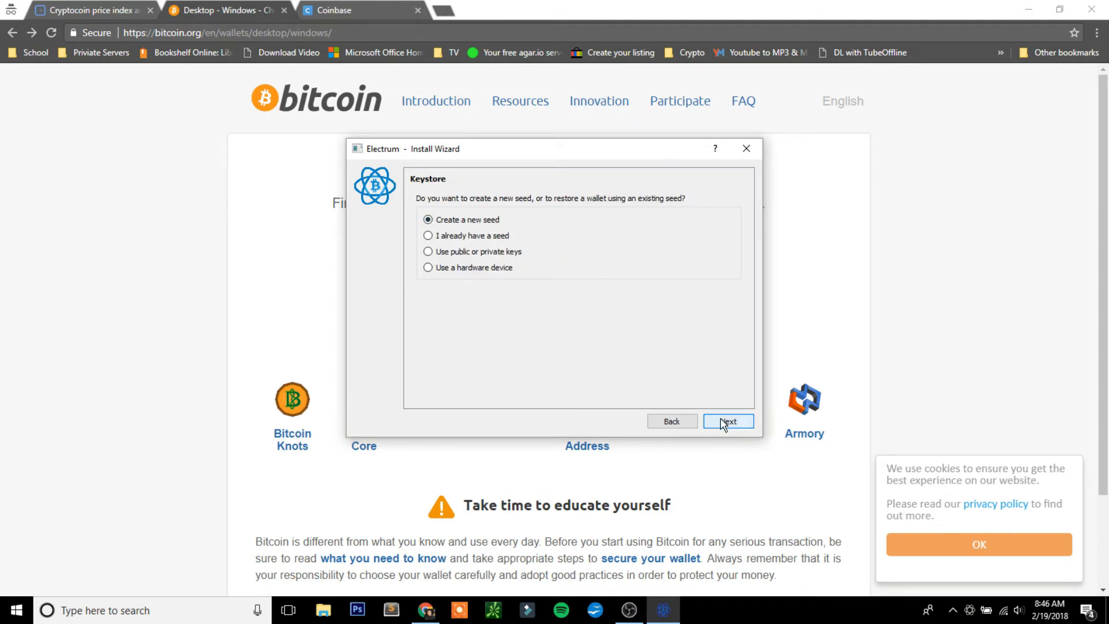
left_click(728, 420)
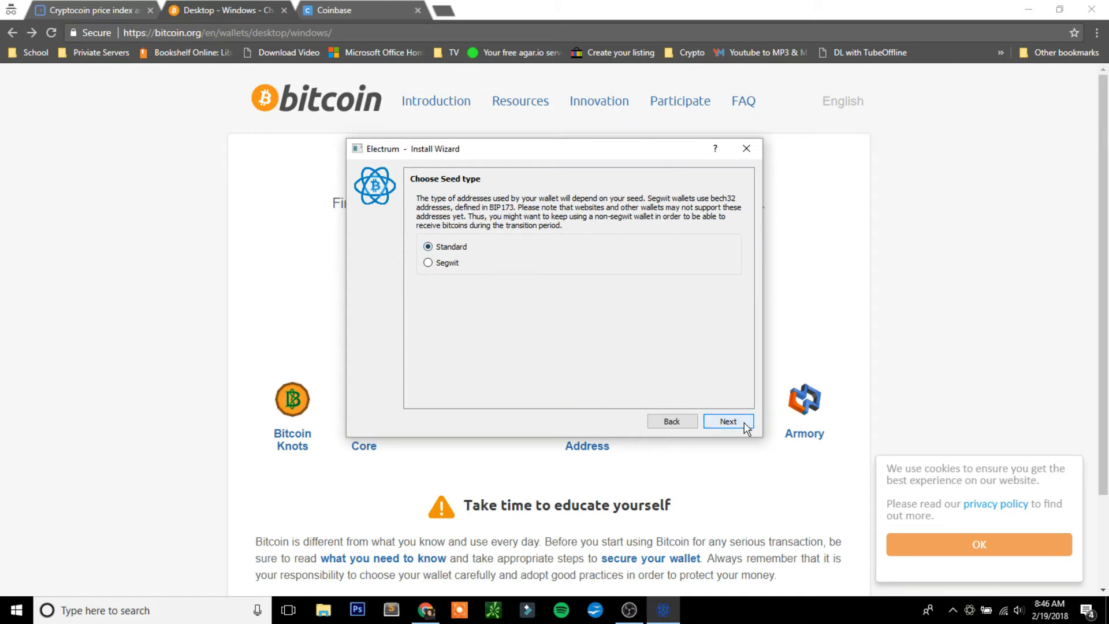
left_click(728, 421)
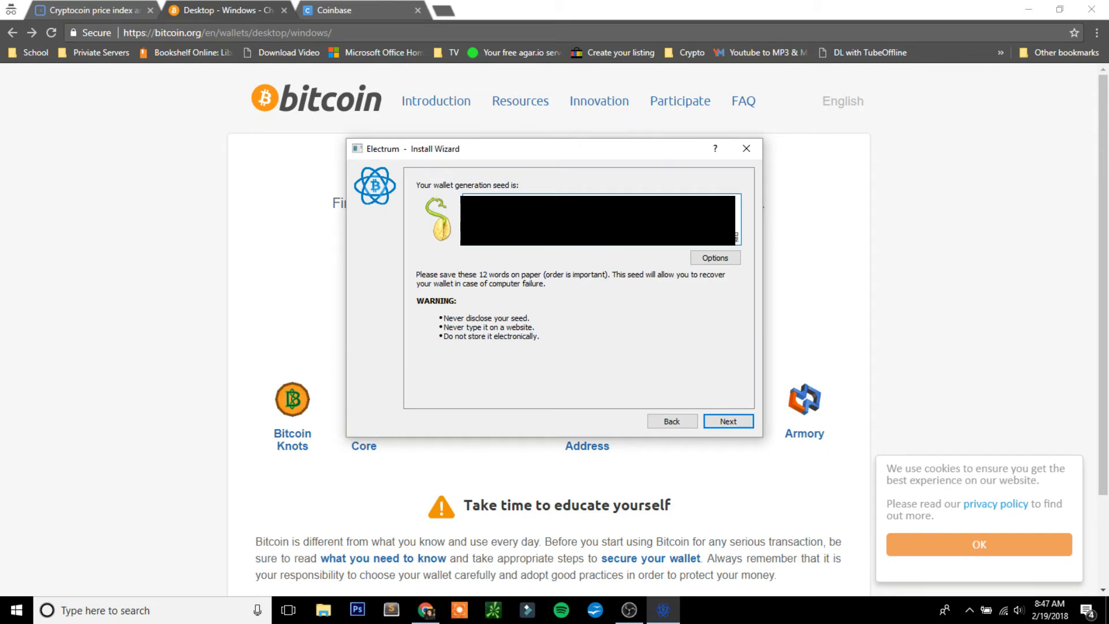
mouse_move(592, 294)
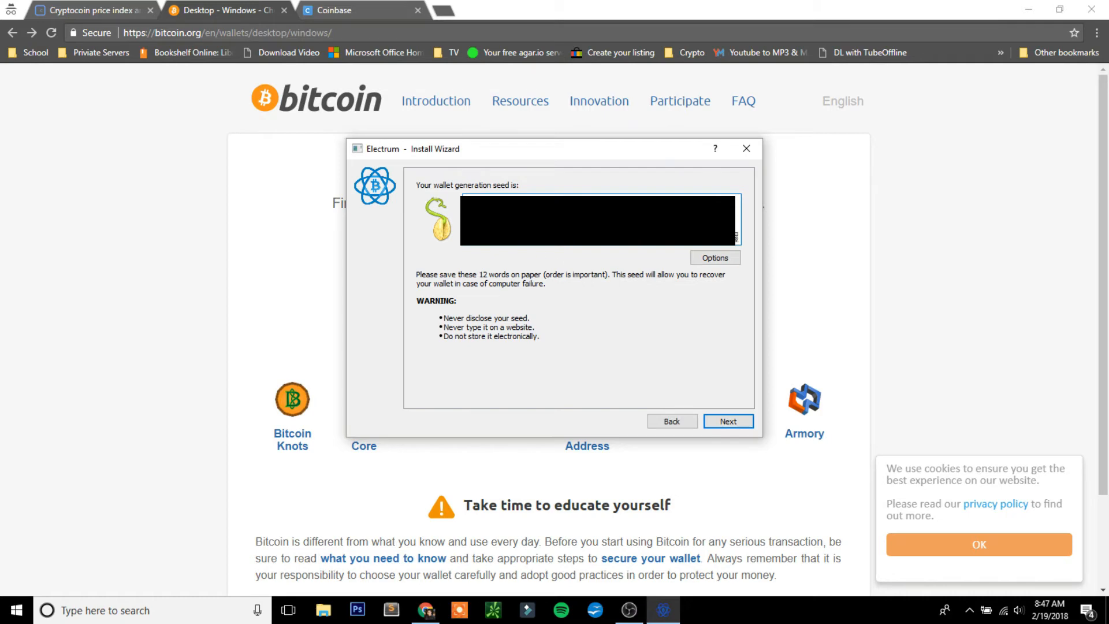
mouse_move(499, 291)
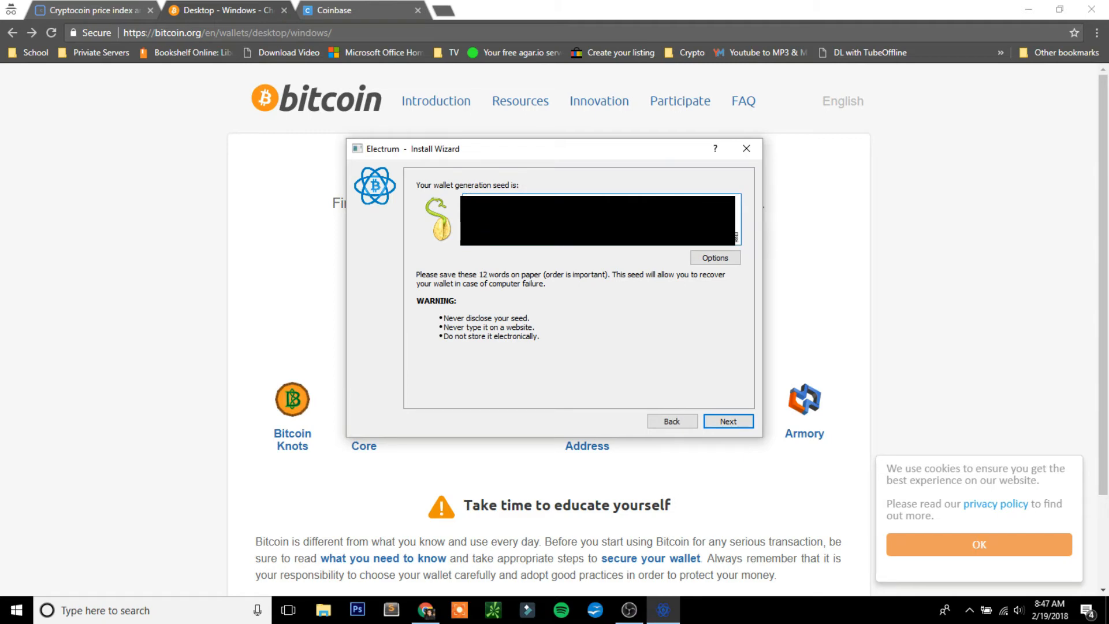
mouse_move(517, 192)
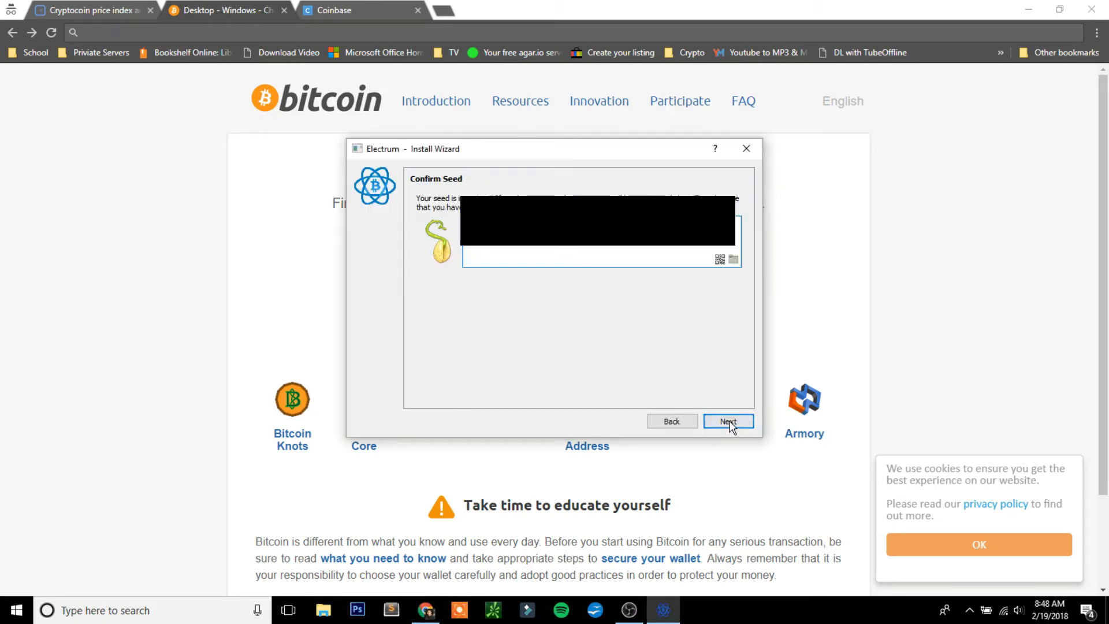
left_click(728, 420)
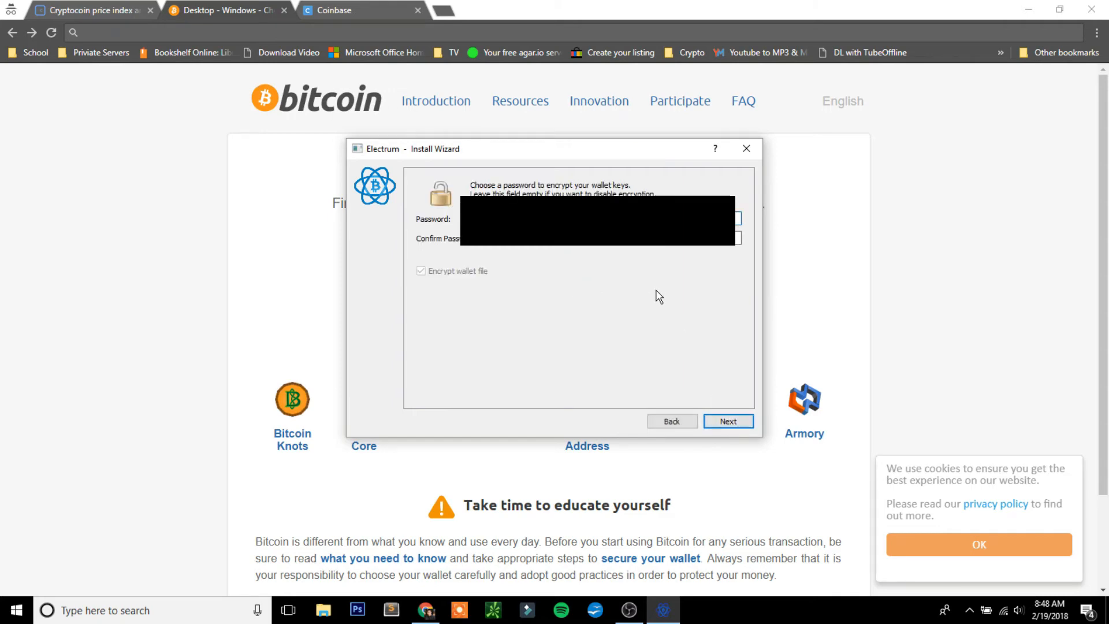
type("password")
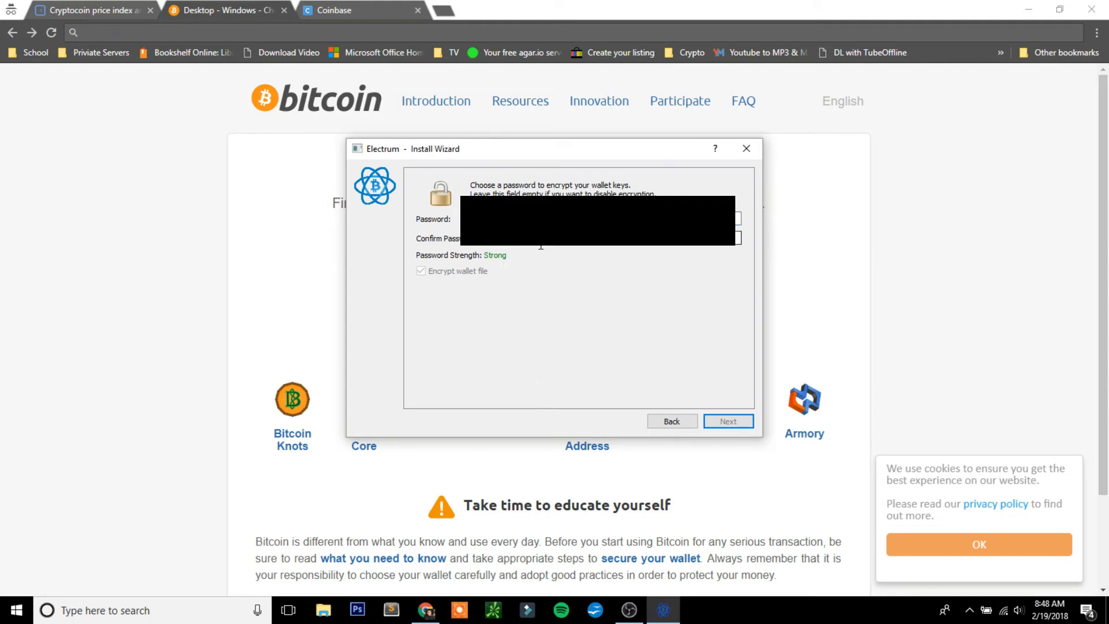
left_click(421, 270)
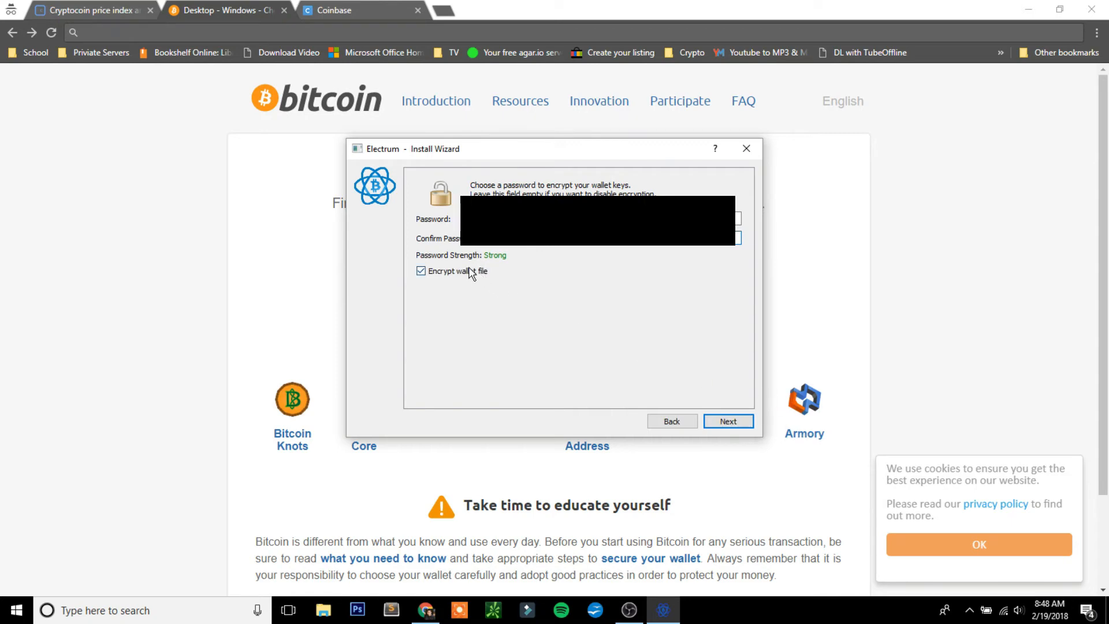
left_click(727, 421)
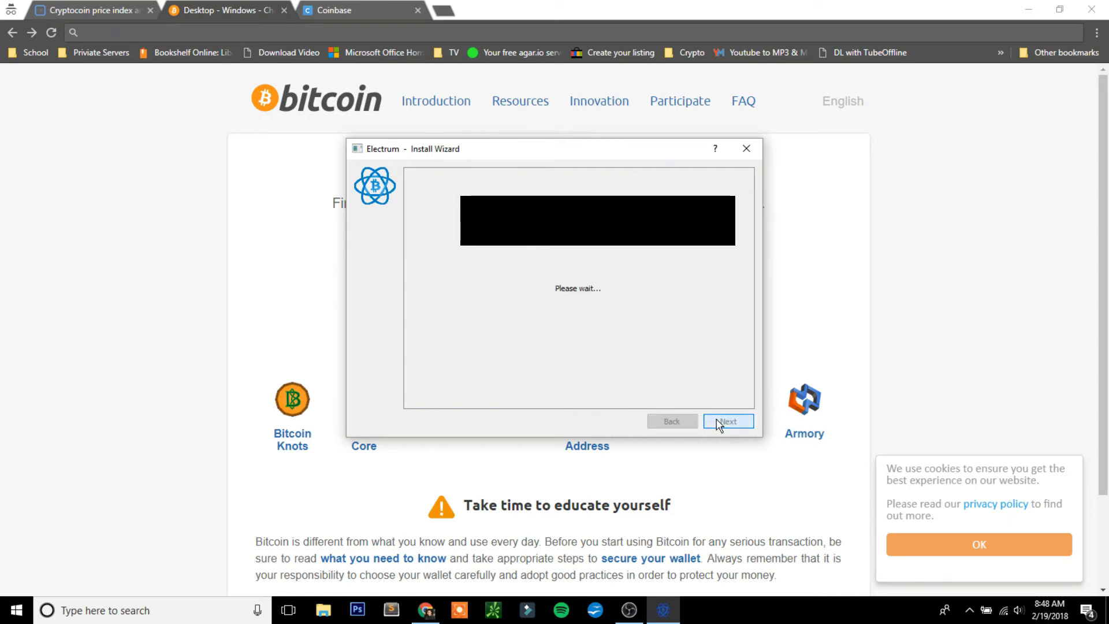
left_click(728, 421)
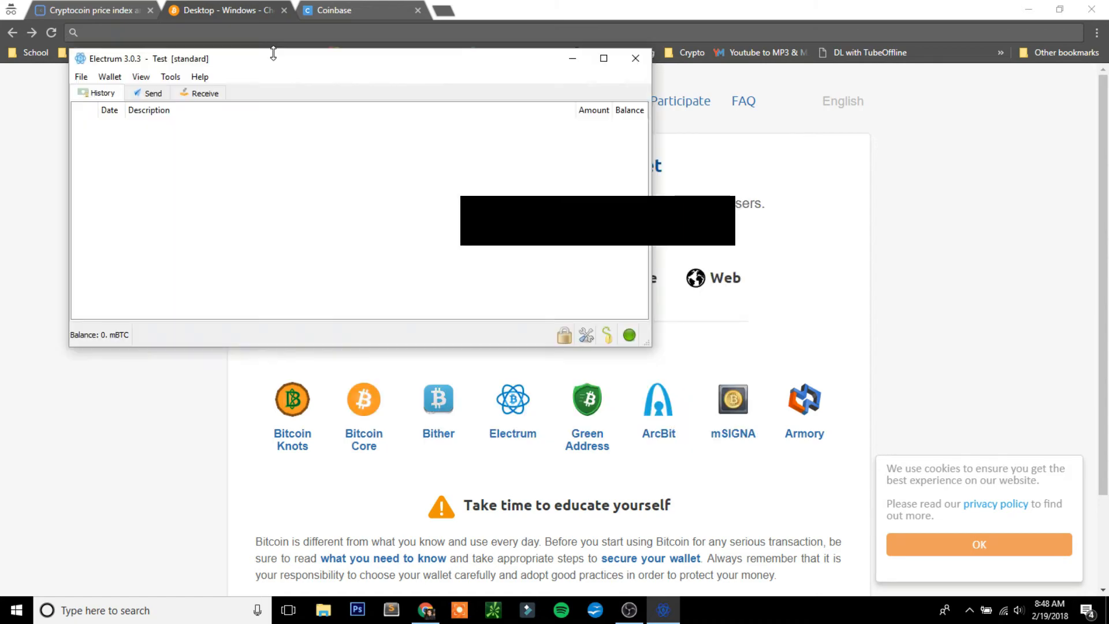
Centre the Electrum window, glance at the Send form, then bring up the Coinbase dashboard in Chrome
left_click_drag(283, 59, 530, 207)
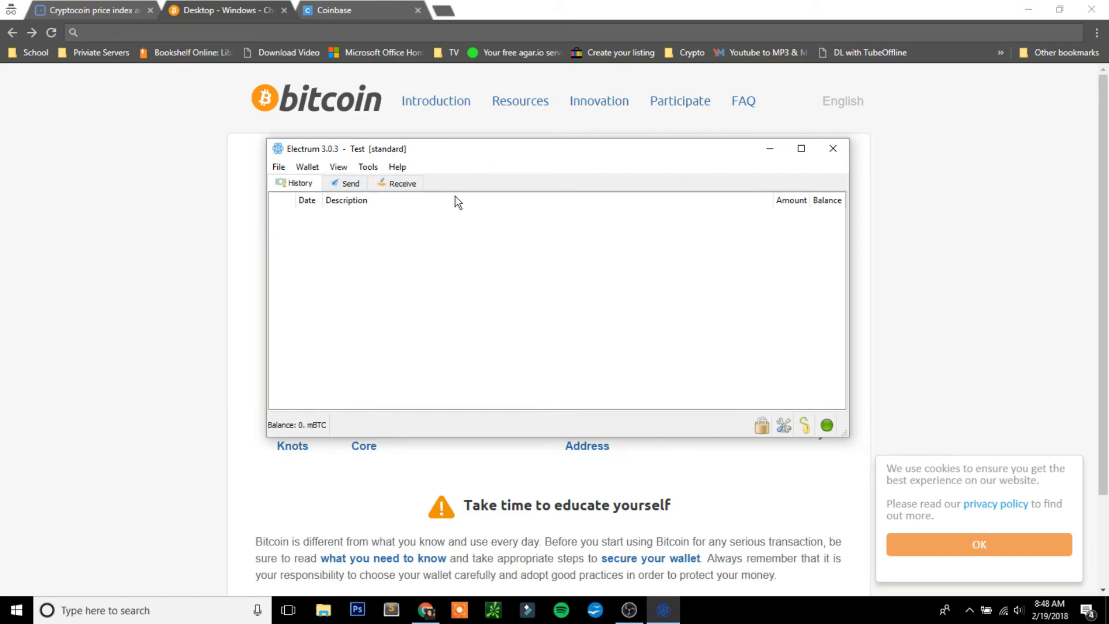
left_click(350, 184)
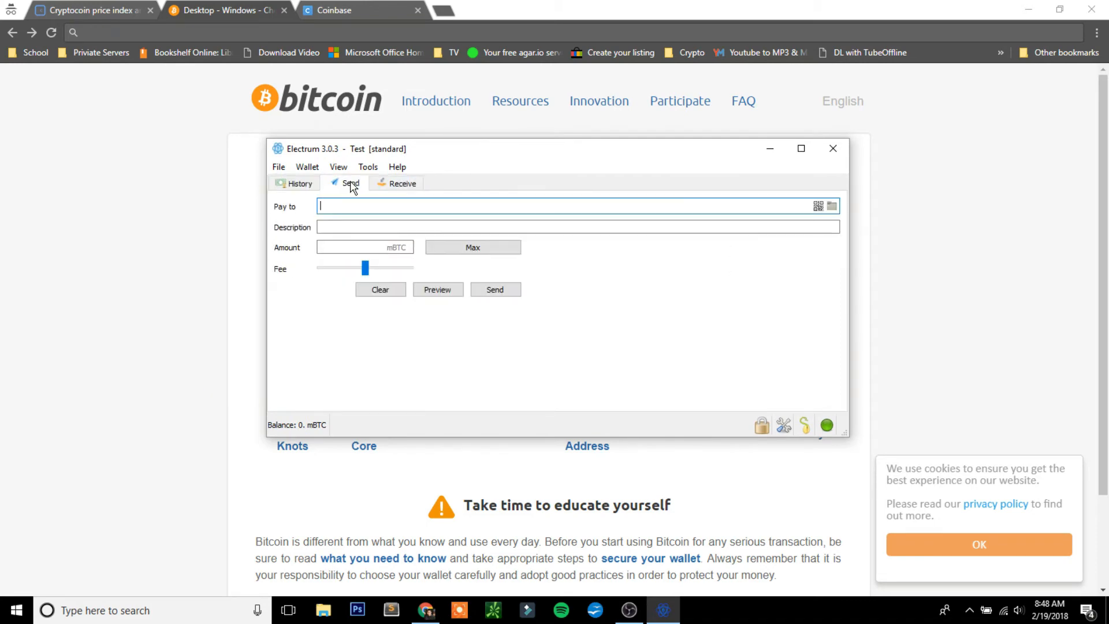
left_click(299, 184)
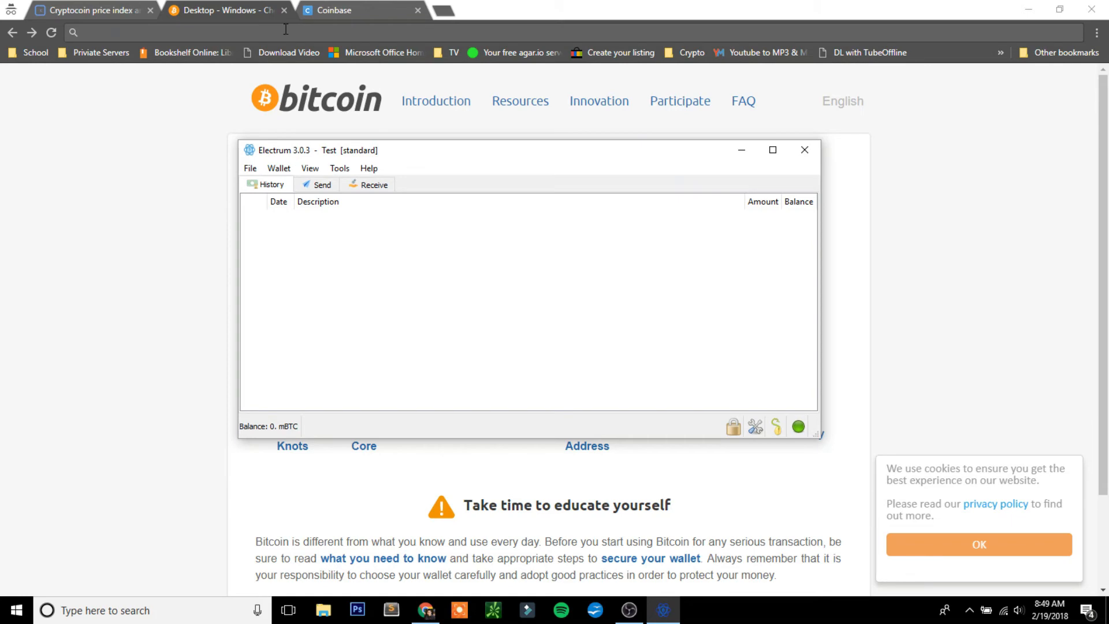
left_click(333, 10)
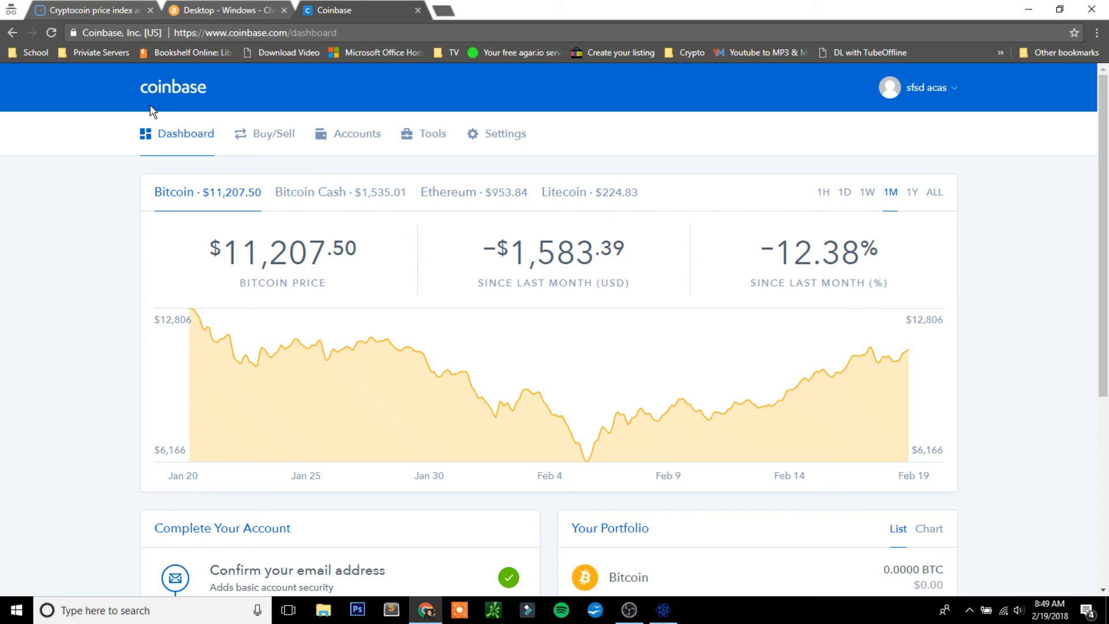
mouse_move(150, 113)
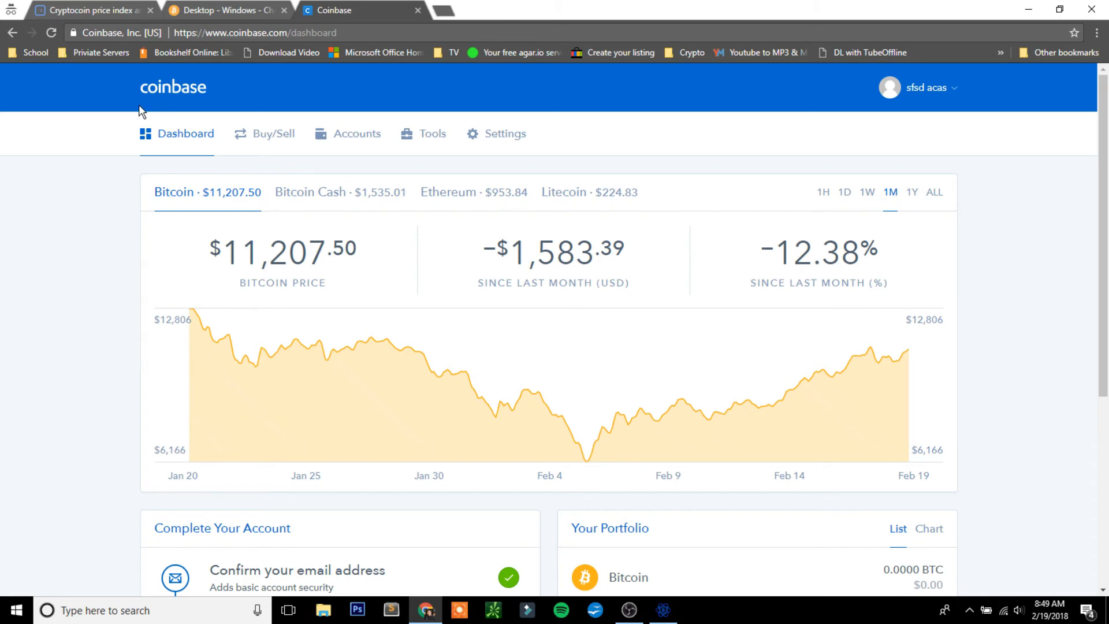
mouse_move(531, 447)
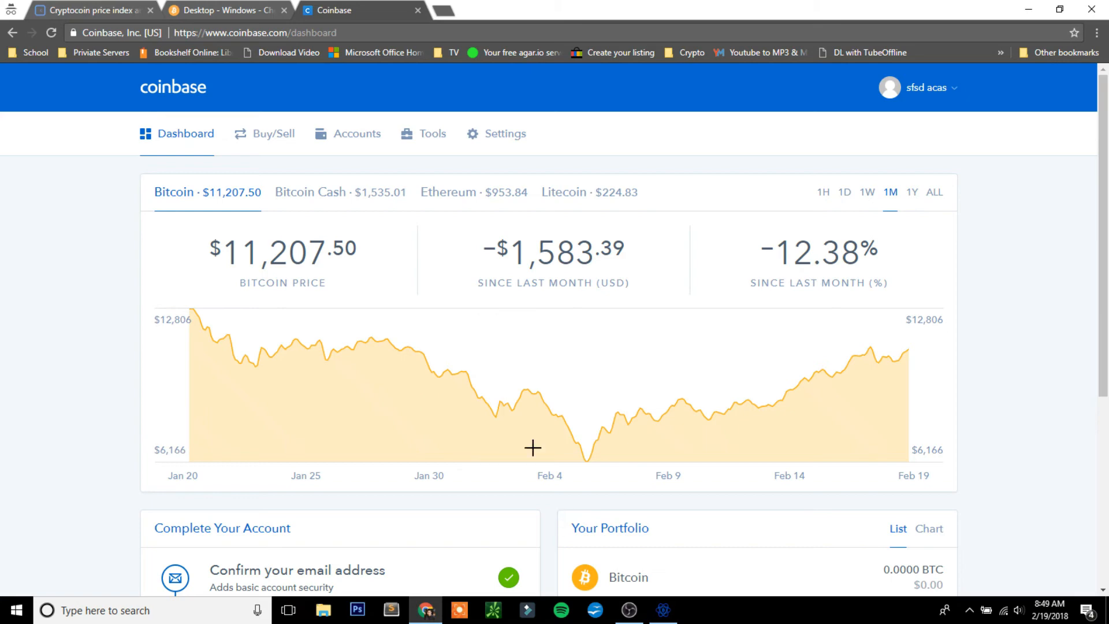
Browse Coinbase's Buy page and dashboard price chart, then move to the Accounts list of wallets
left_click(273, 134)
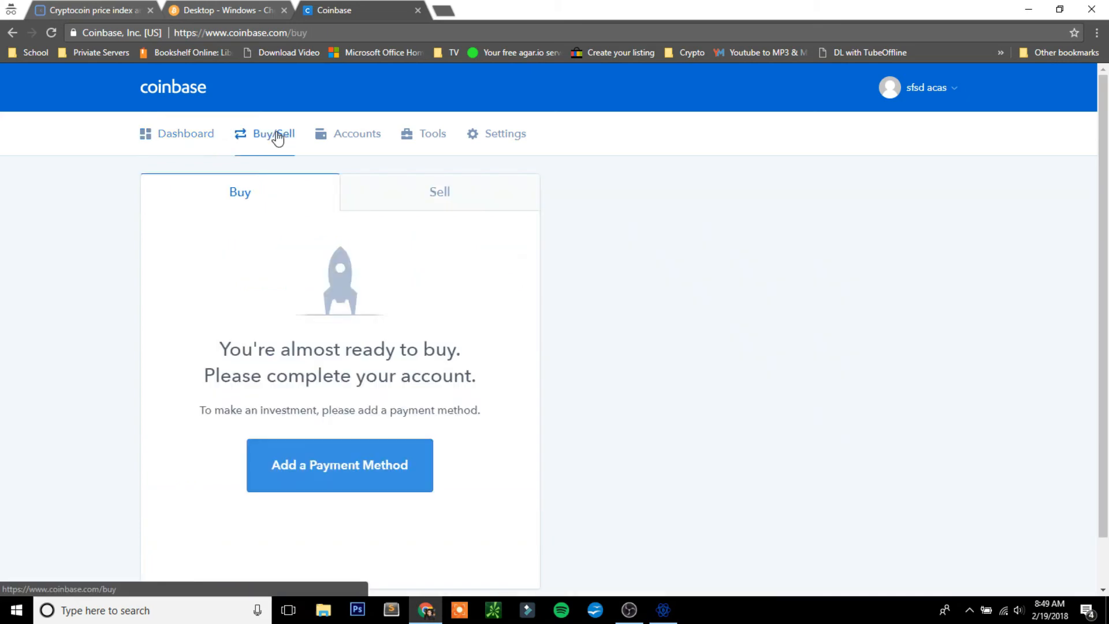
mouse_move(458, 332)
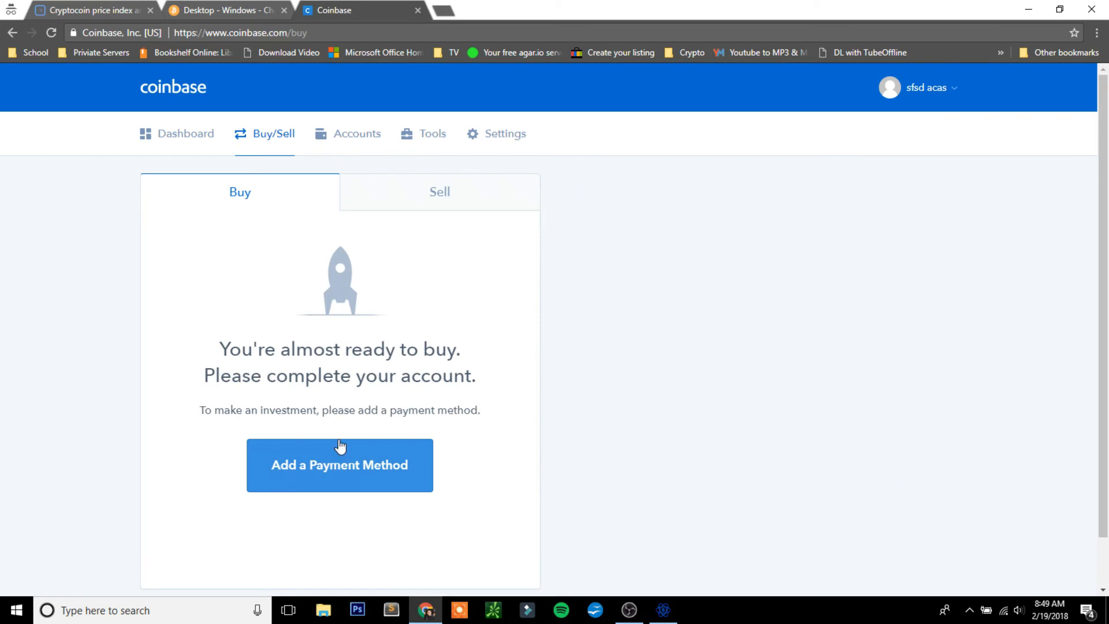
left_click(186, 134)
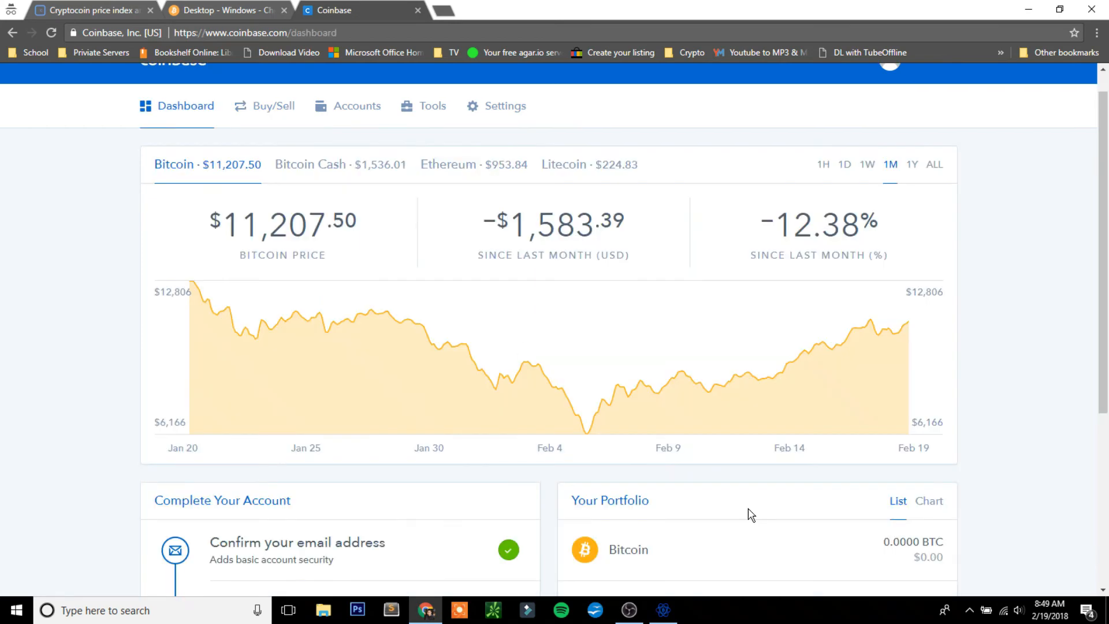
scroll("down", 3)
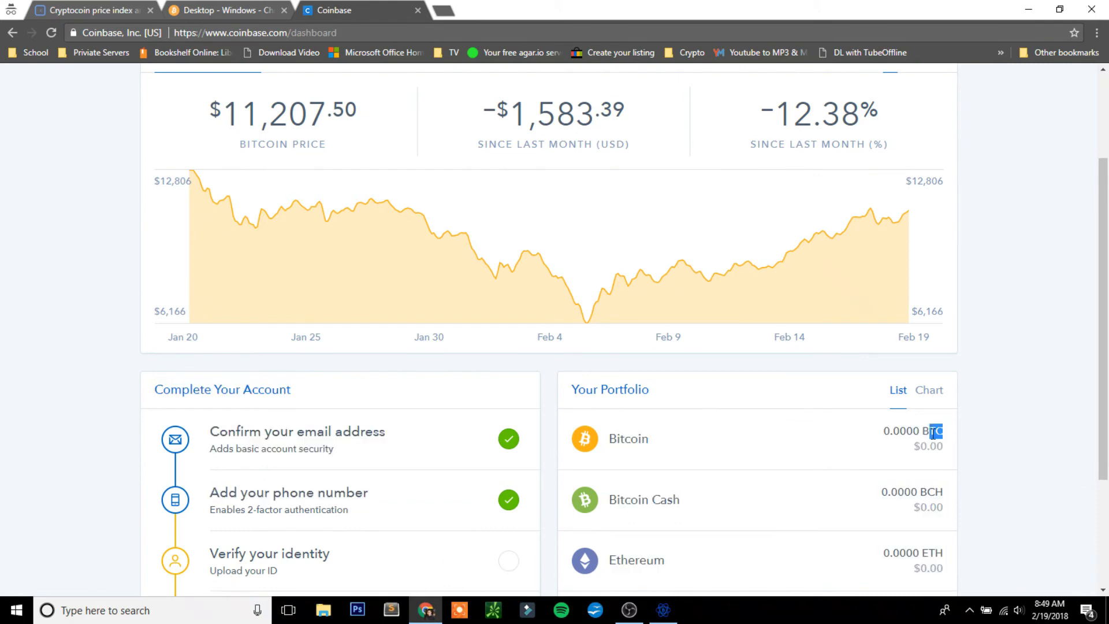
scroll("up", 3)
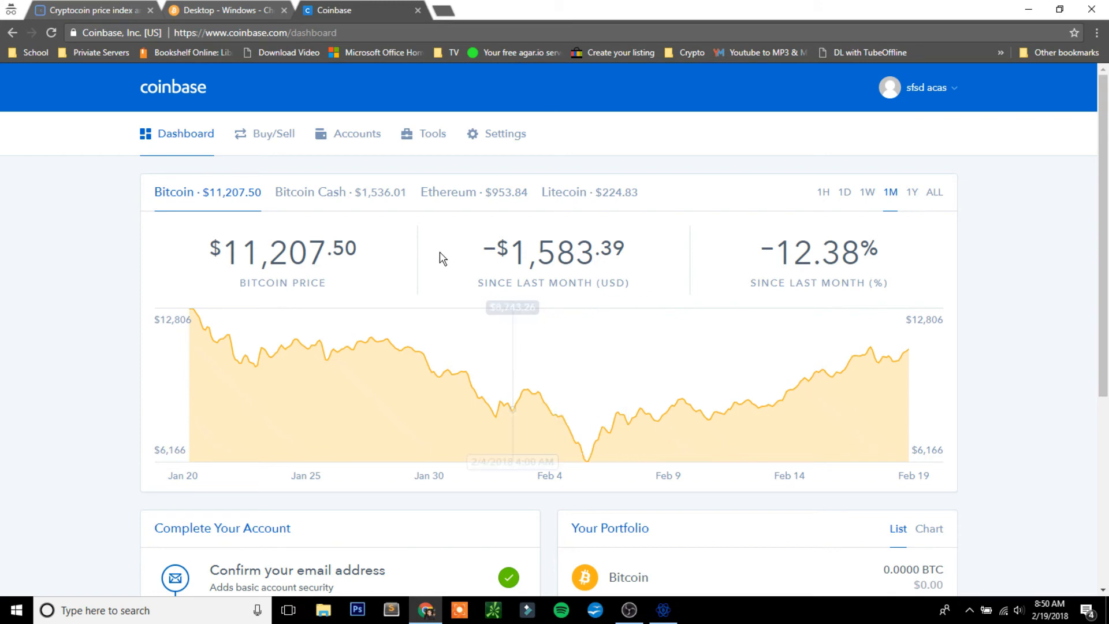
mouse_move(360, 252)
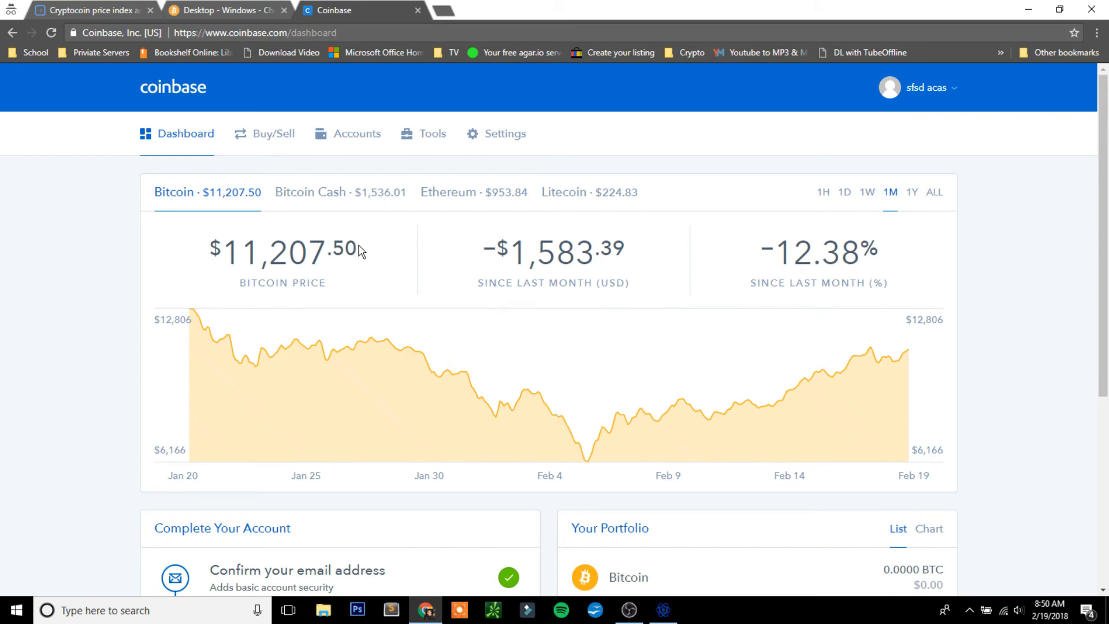
left_click_drag(212, 250, 322, 250)
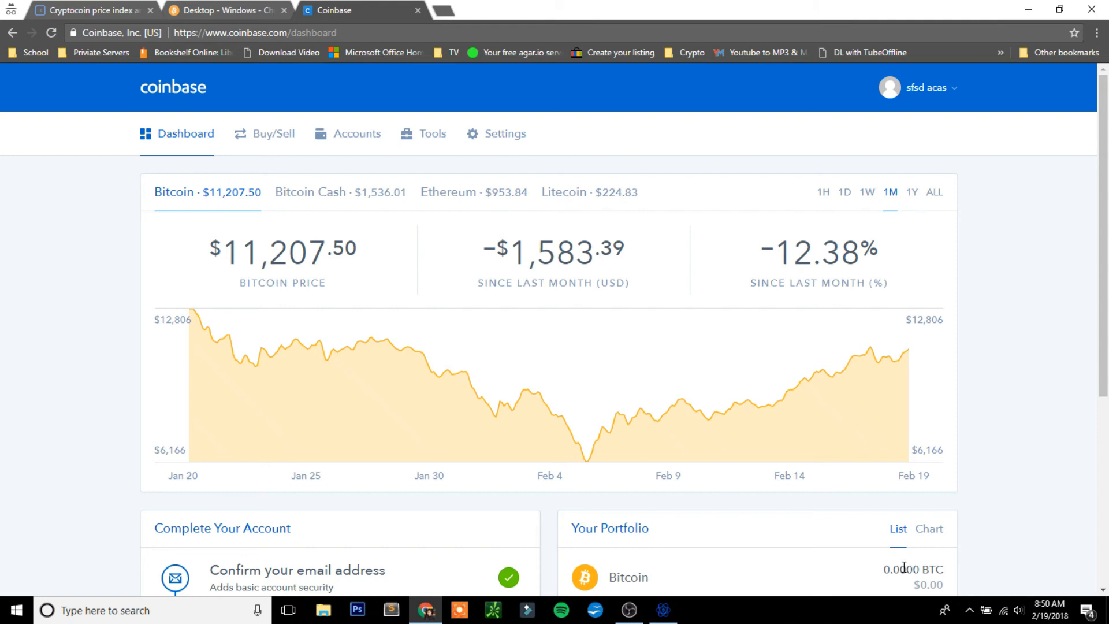
mouse_move(862, 299)
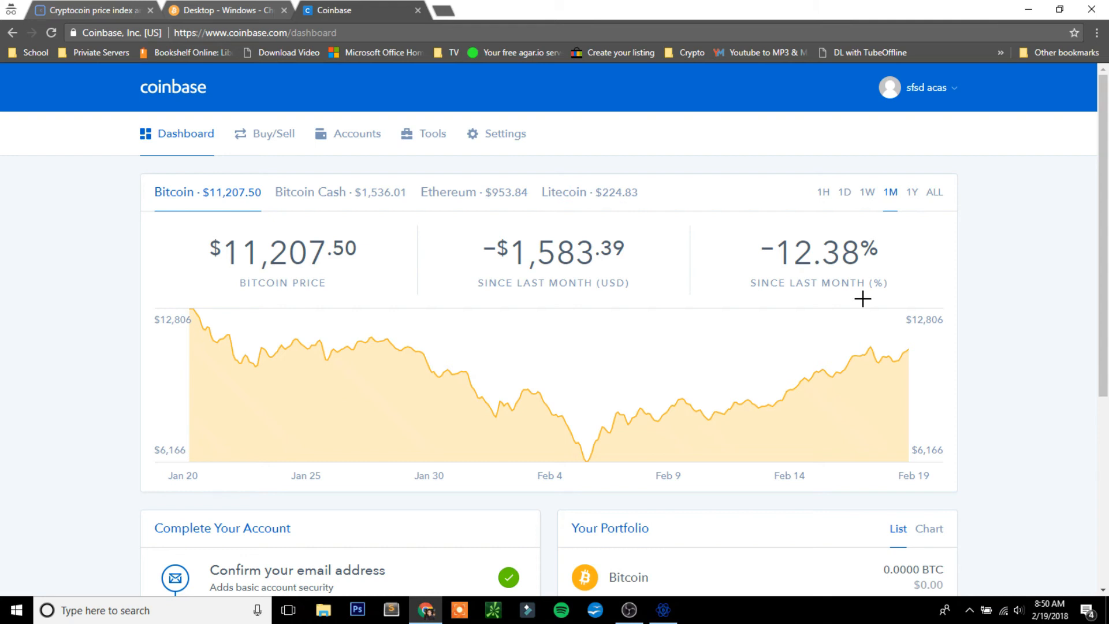
mouse_move(193, 190)
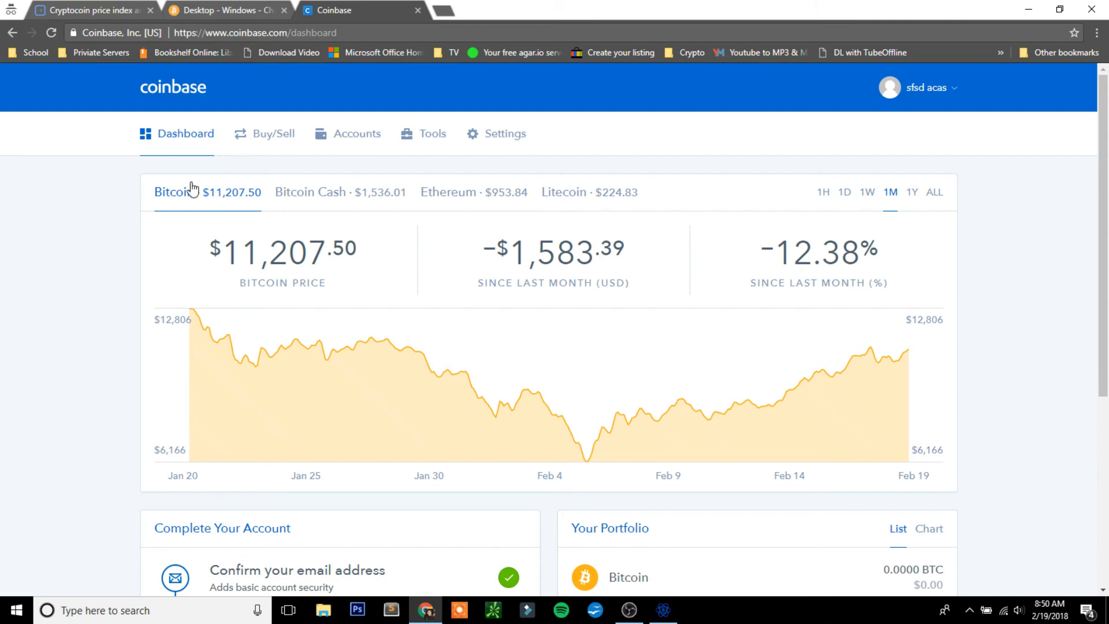
mouse_move(763, 483)
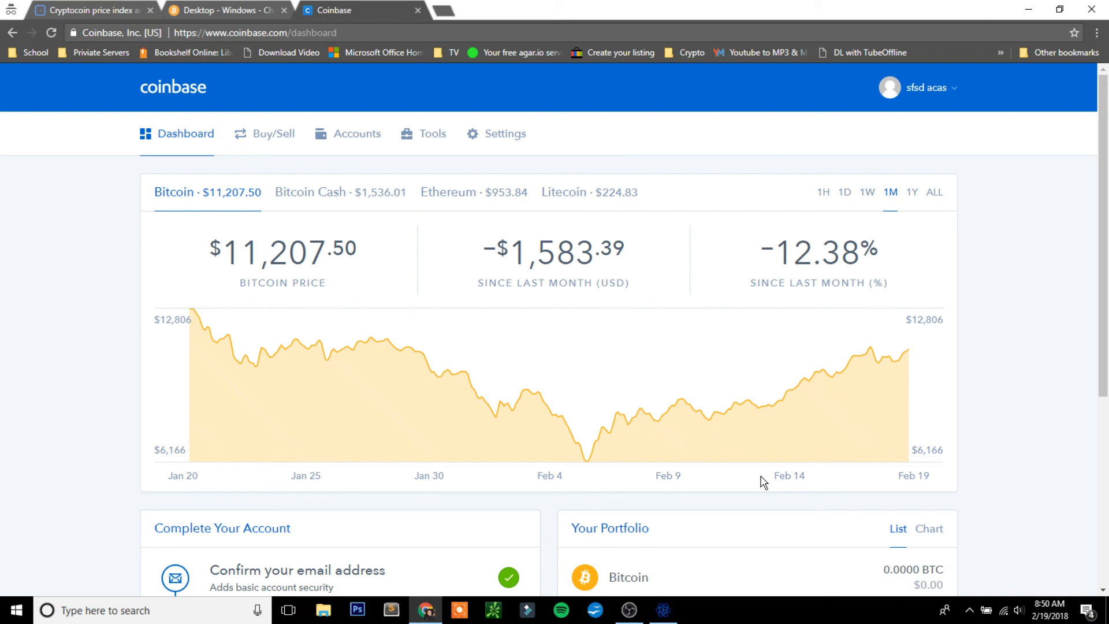
left_click(357, 134)
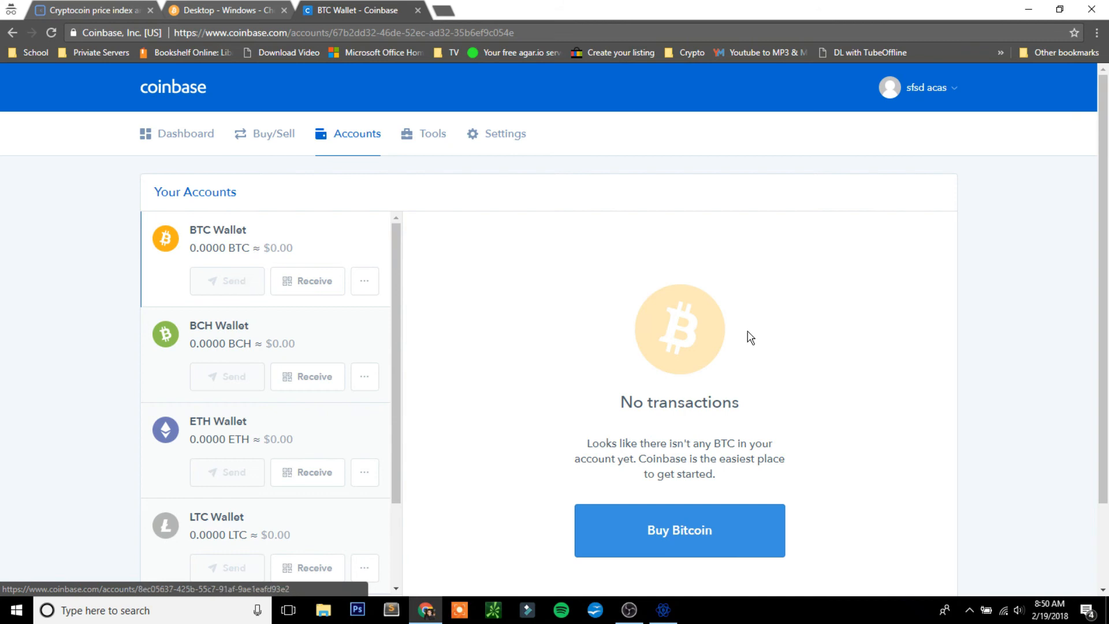
mouse_move(220, 301)
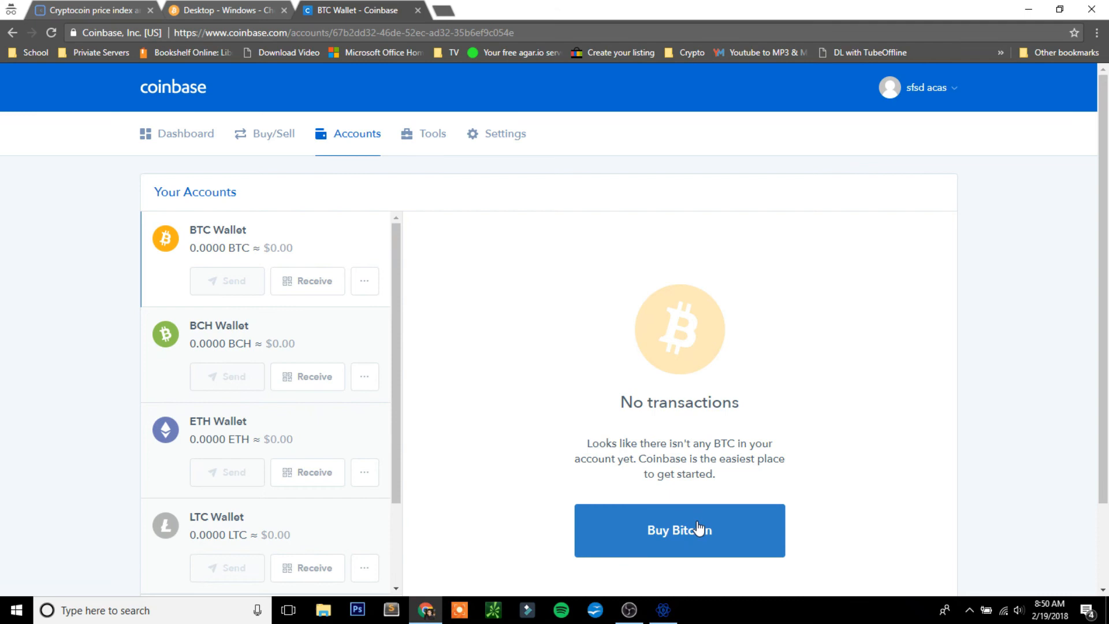
Bring the Electrum Test wallet window forward over the Coinbase Accounts page
left_click(662, 610)
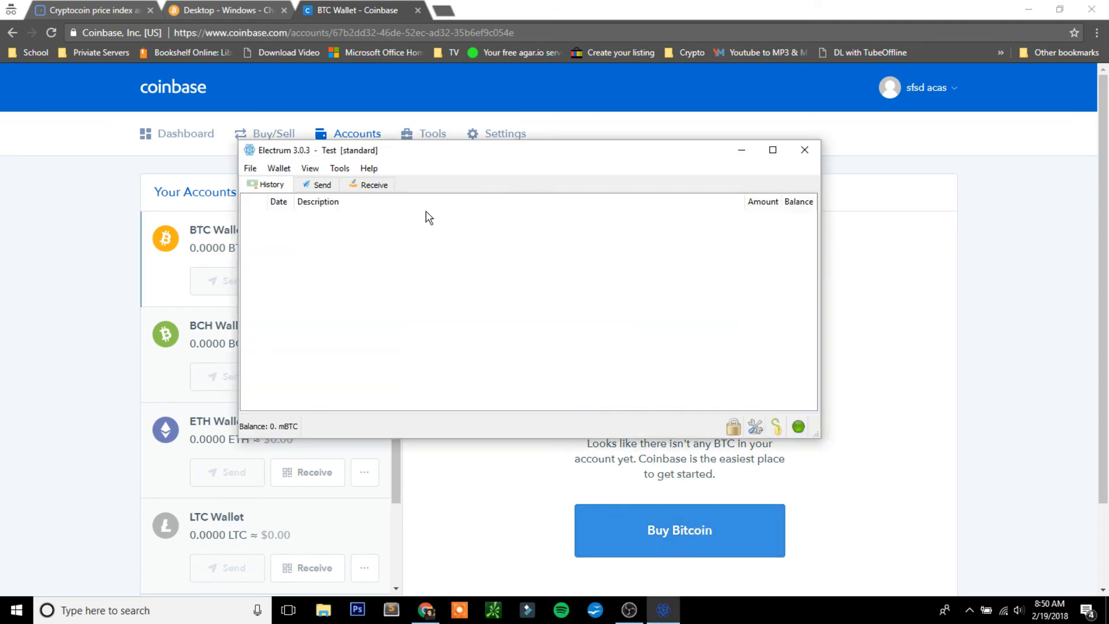
mouse_move(368, 185)
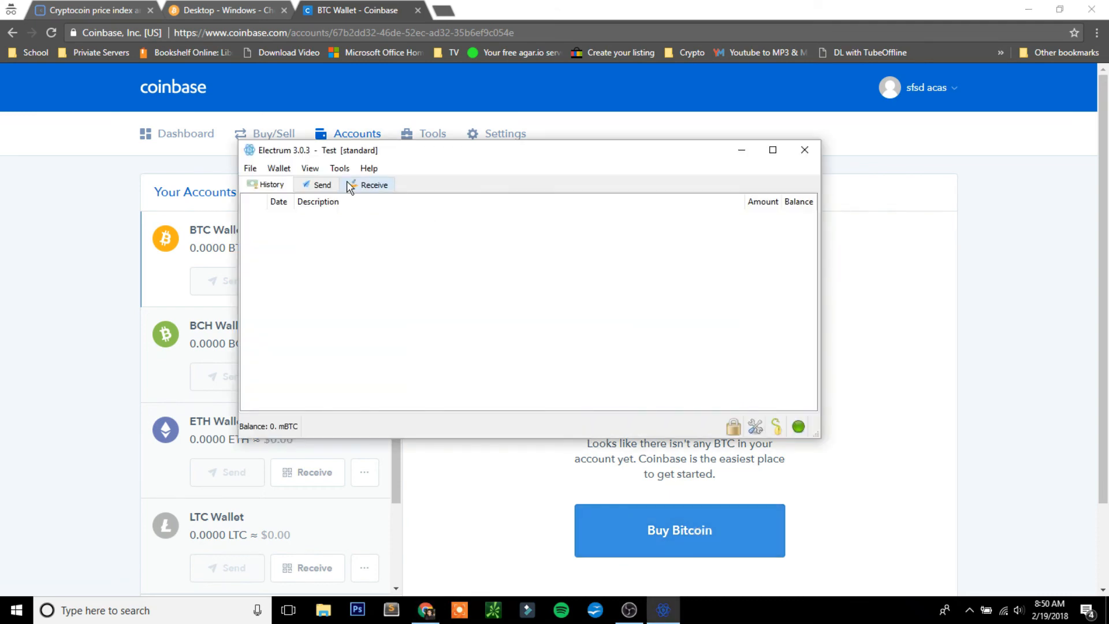
left_click(373, 184)
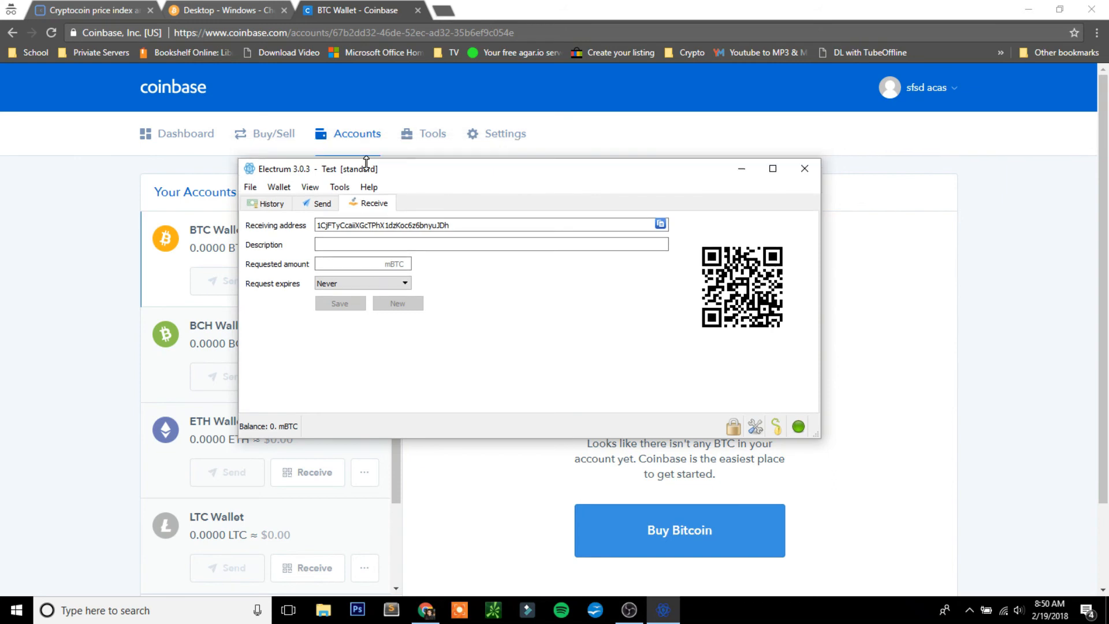
left_click(659, 223)
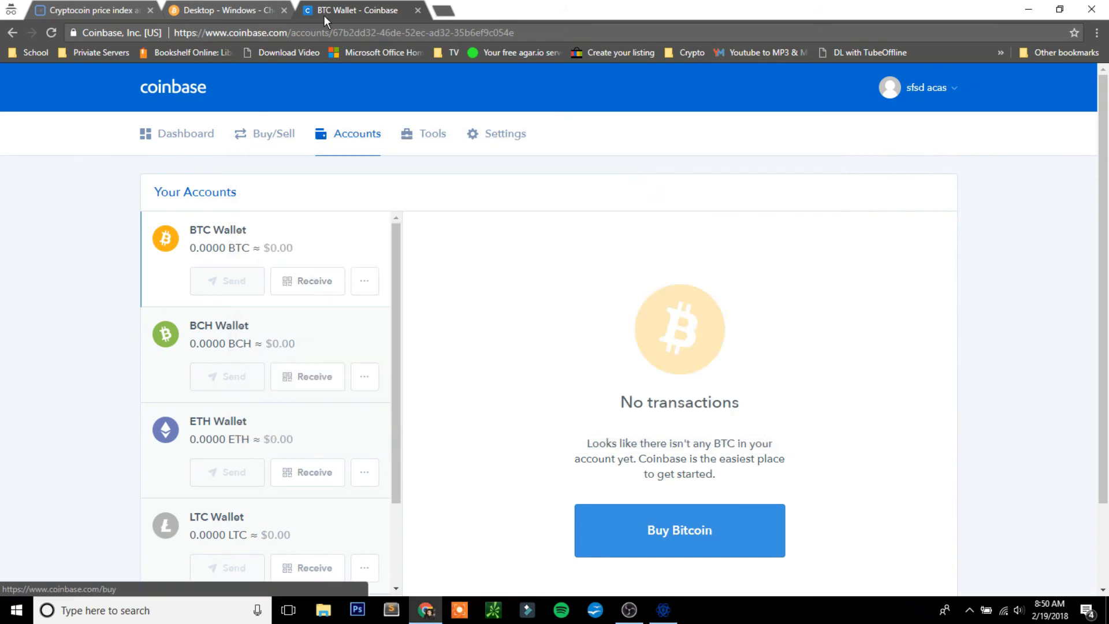
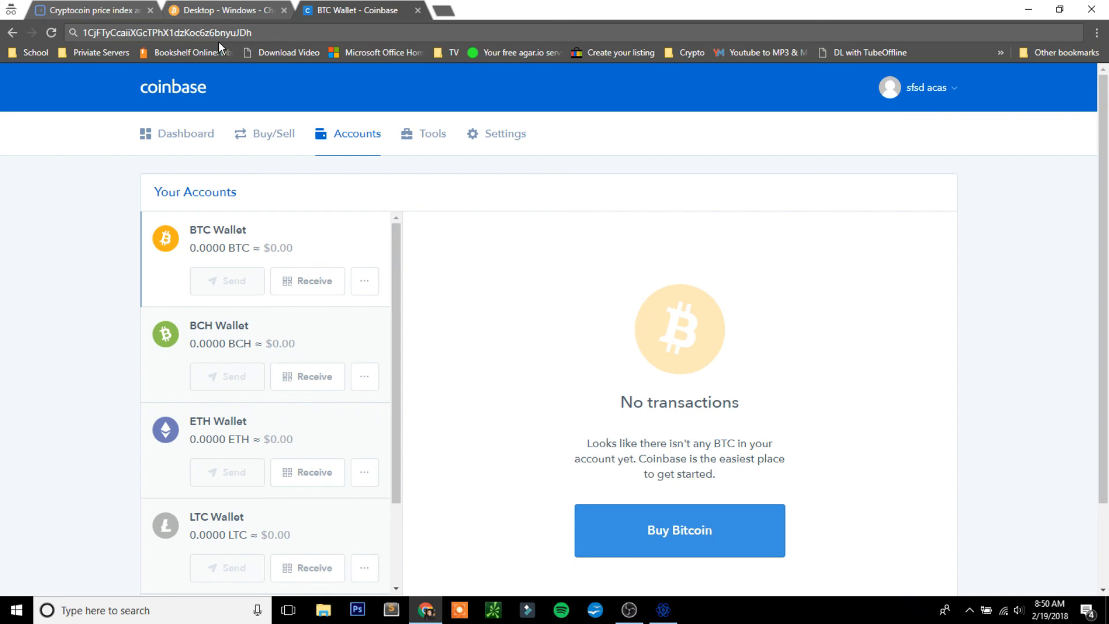
mouse_move(222, 48)
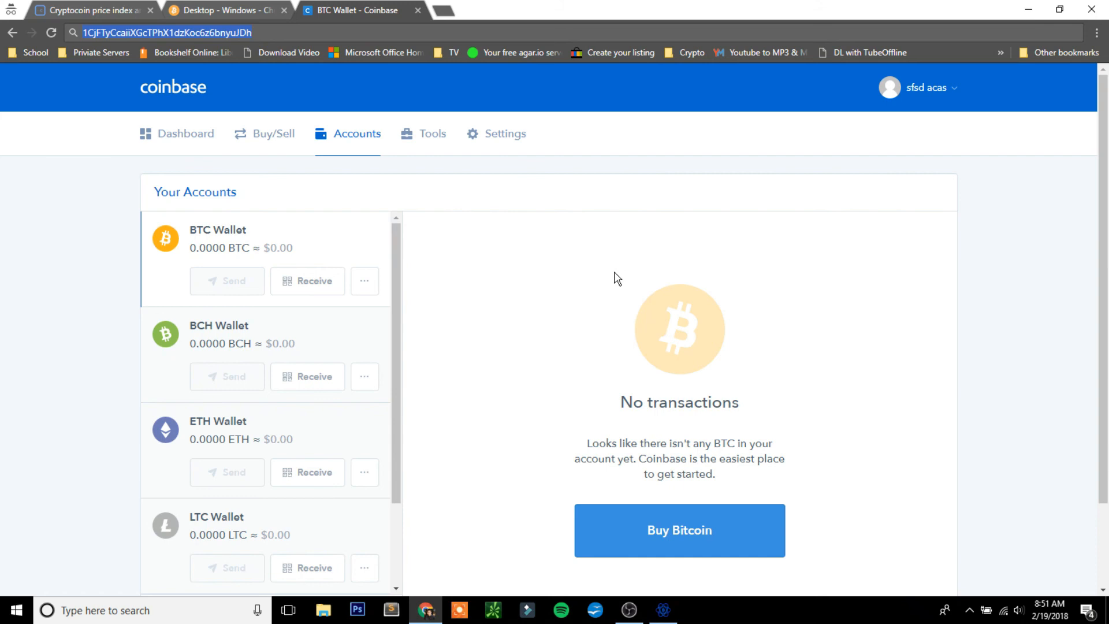
mouse_move(637, 390)
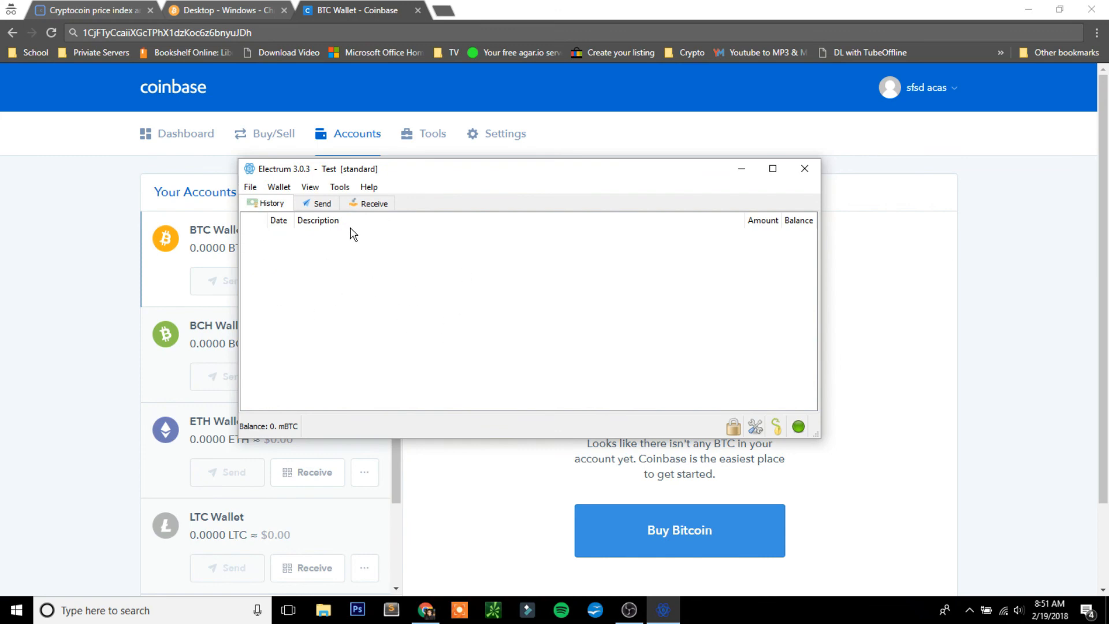
Review the Coinbase dashboard's zero-balance portfolio, checking the bitcoin.org wallet list in between
left_click(185, 134)
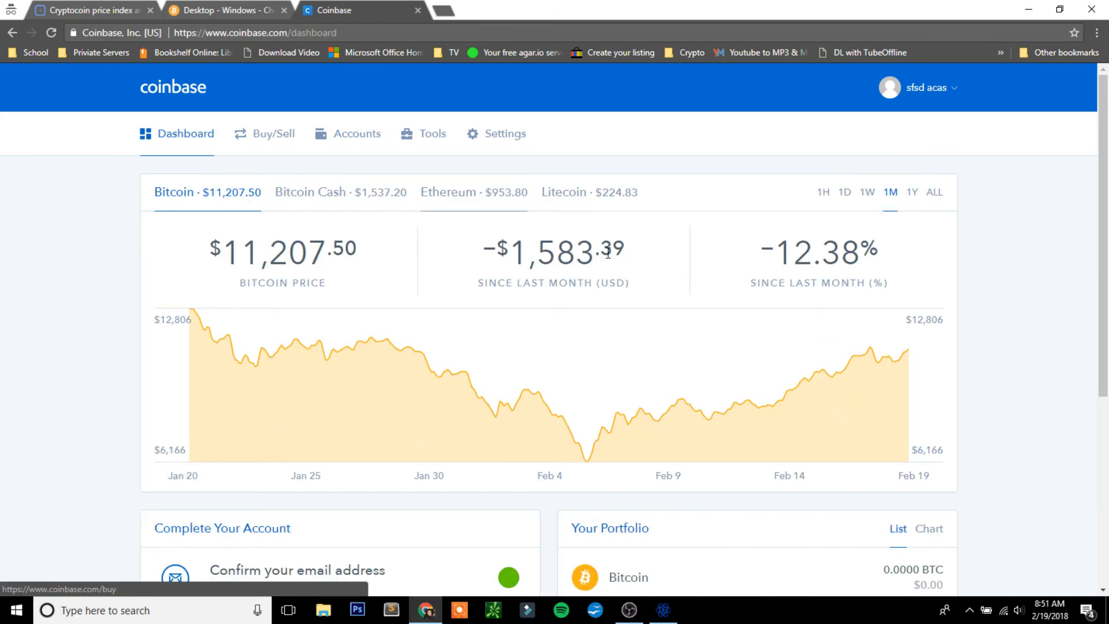
scroll("down", 3)
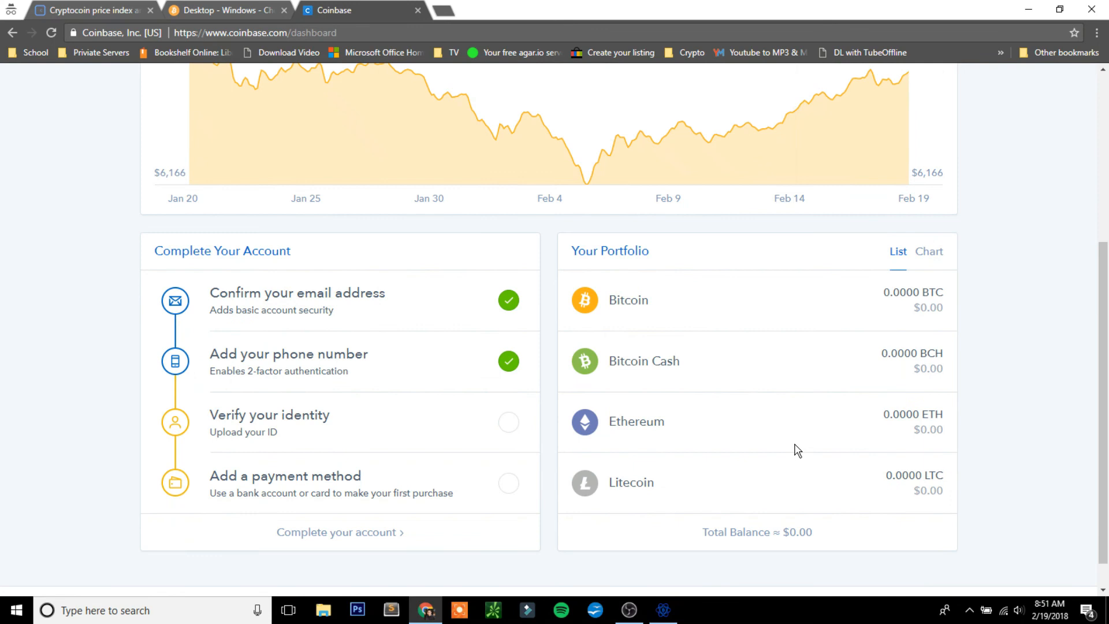
scroll("down", 3)
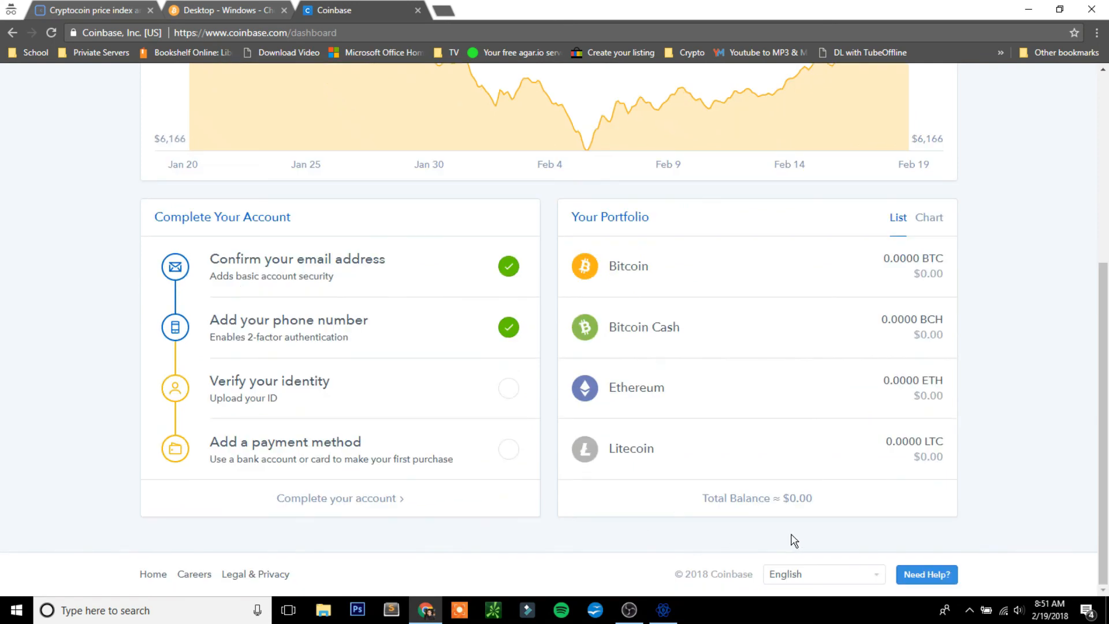
mouse_move(453, 315)
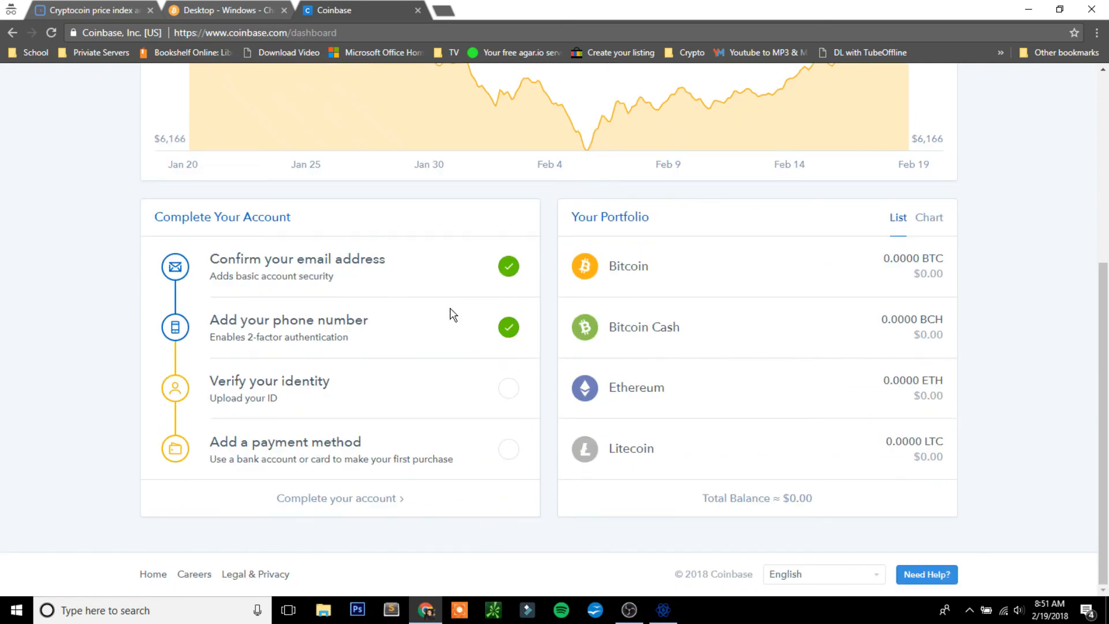
mouse_move(862, 477)
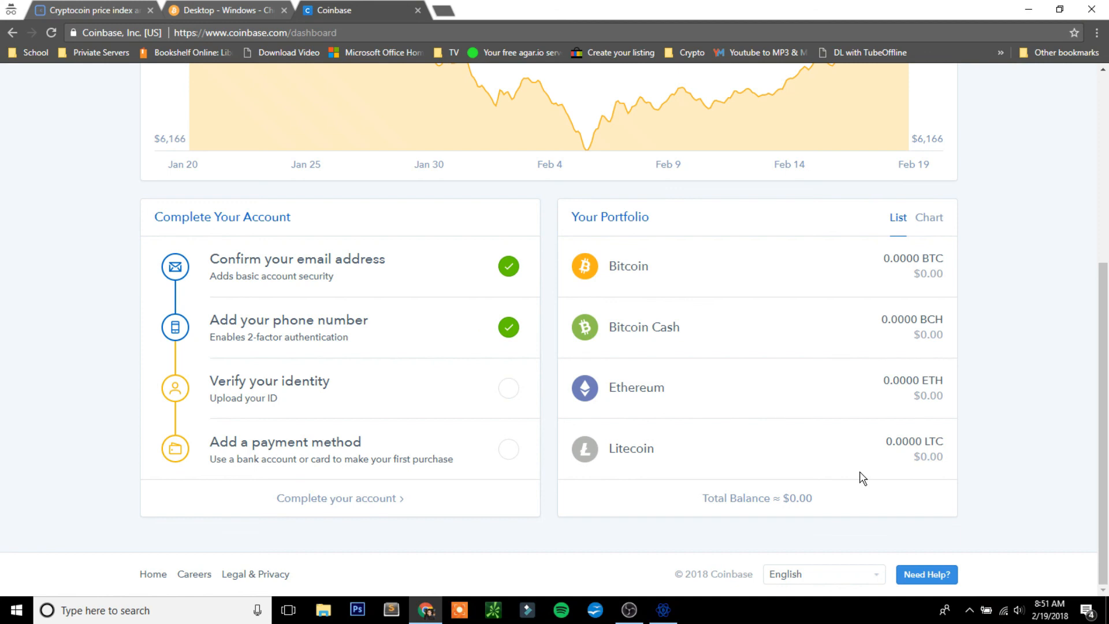
left_click(661, 610)
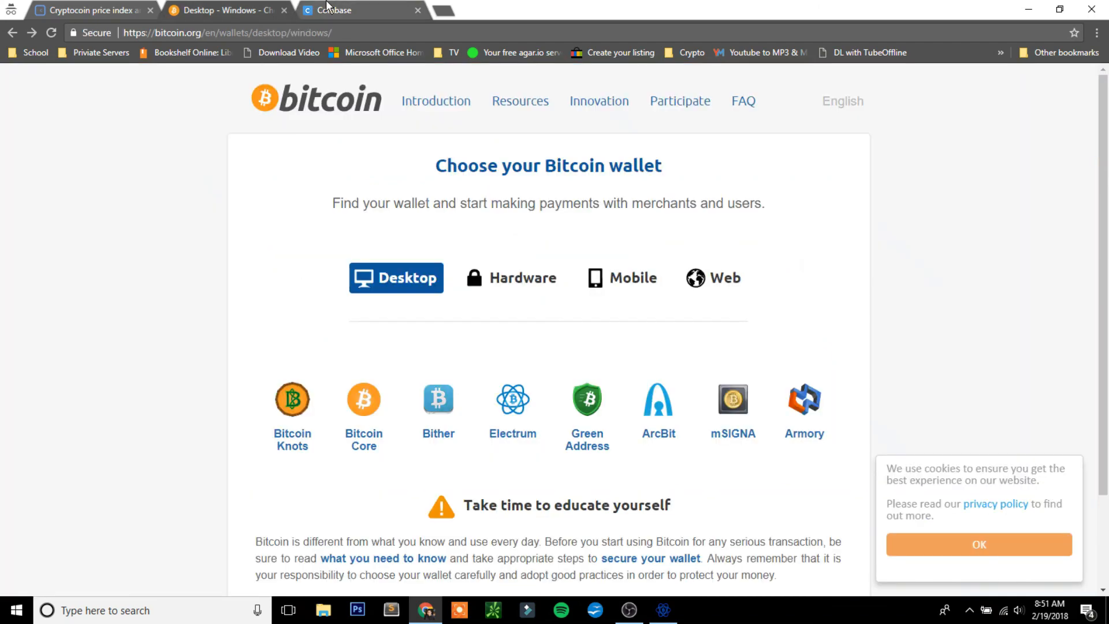
left_click(333, 11)
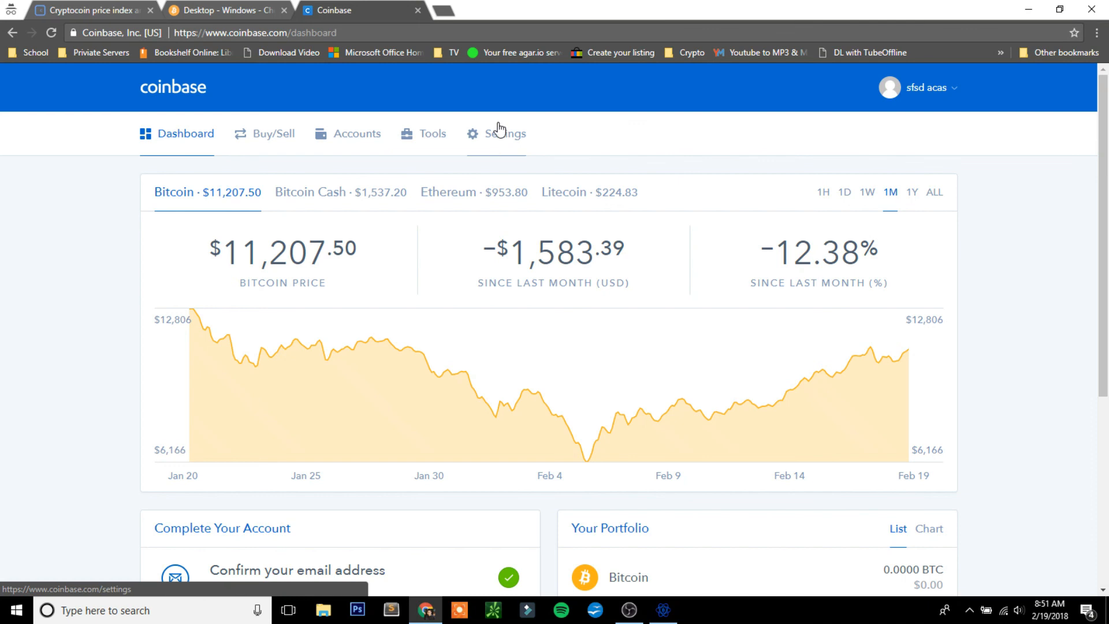
mouse_move(223, 23)
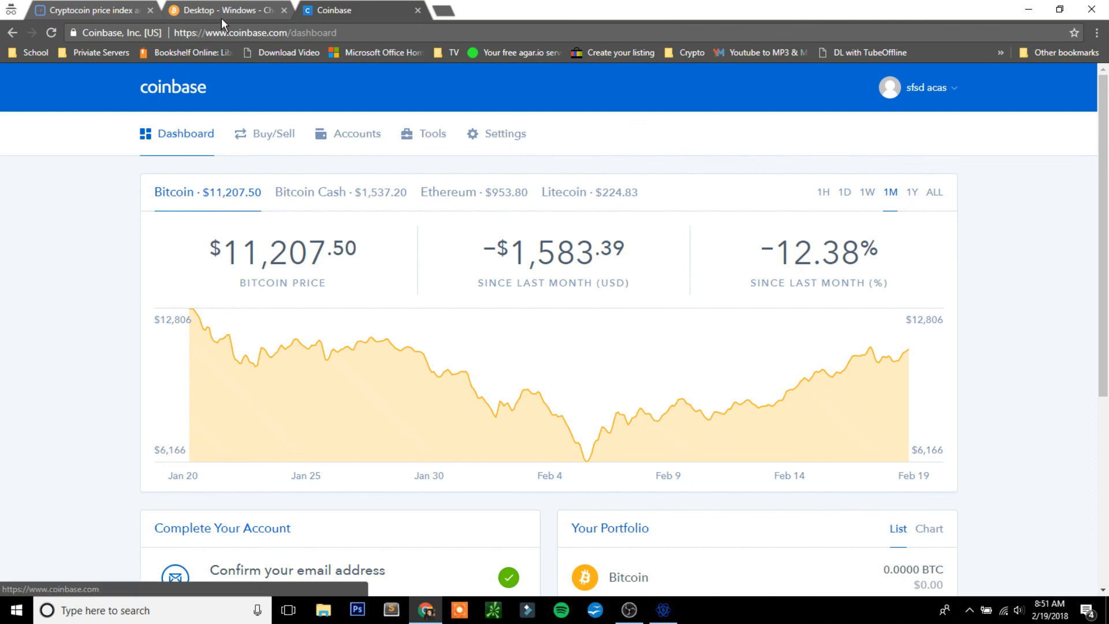